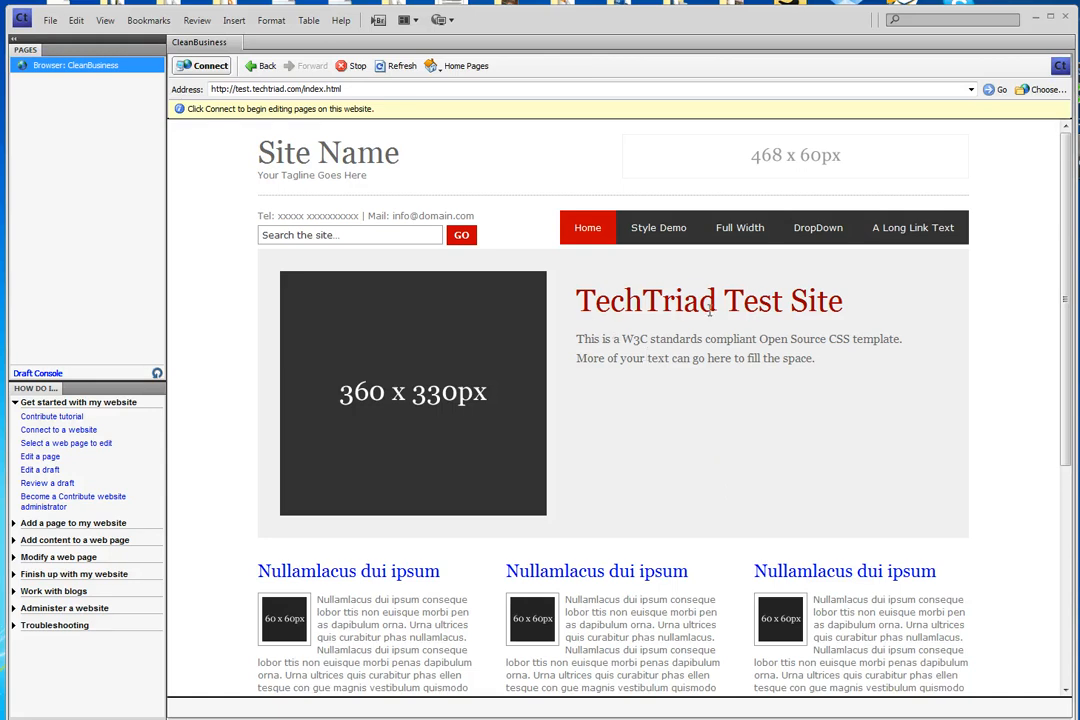
mouse_move(634, 283)
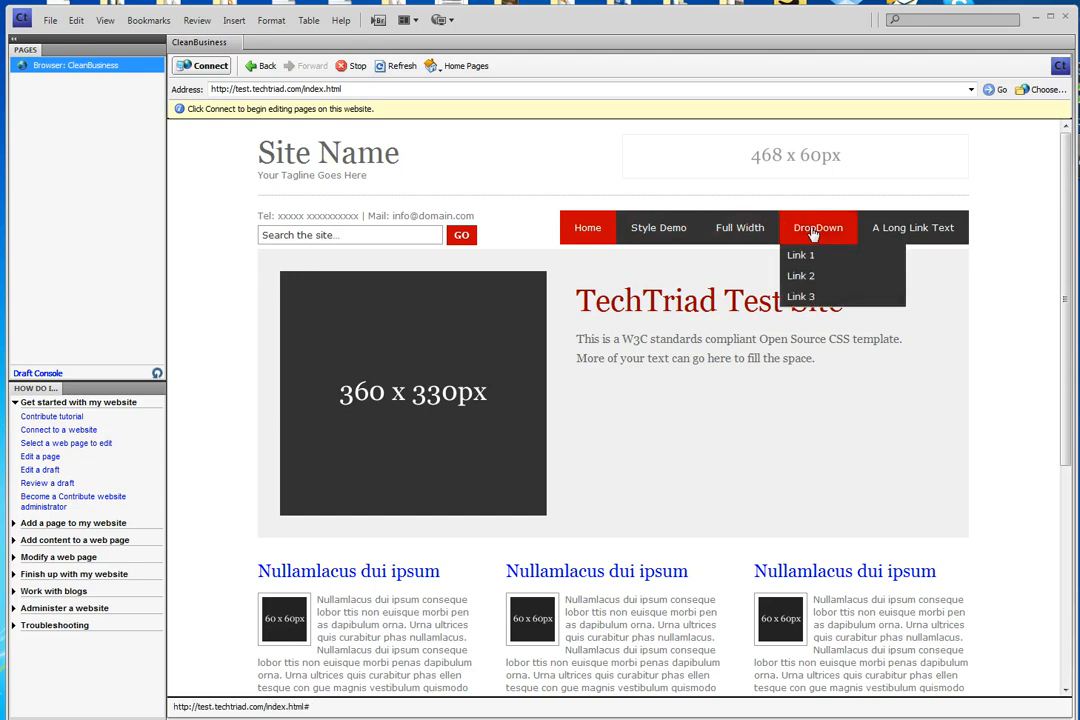
mouse_move(888, 255)
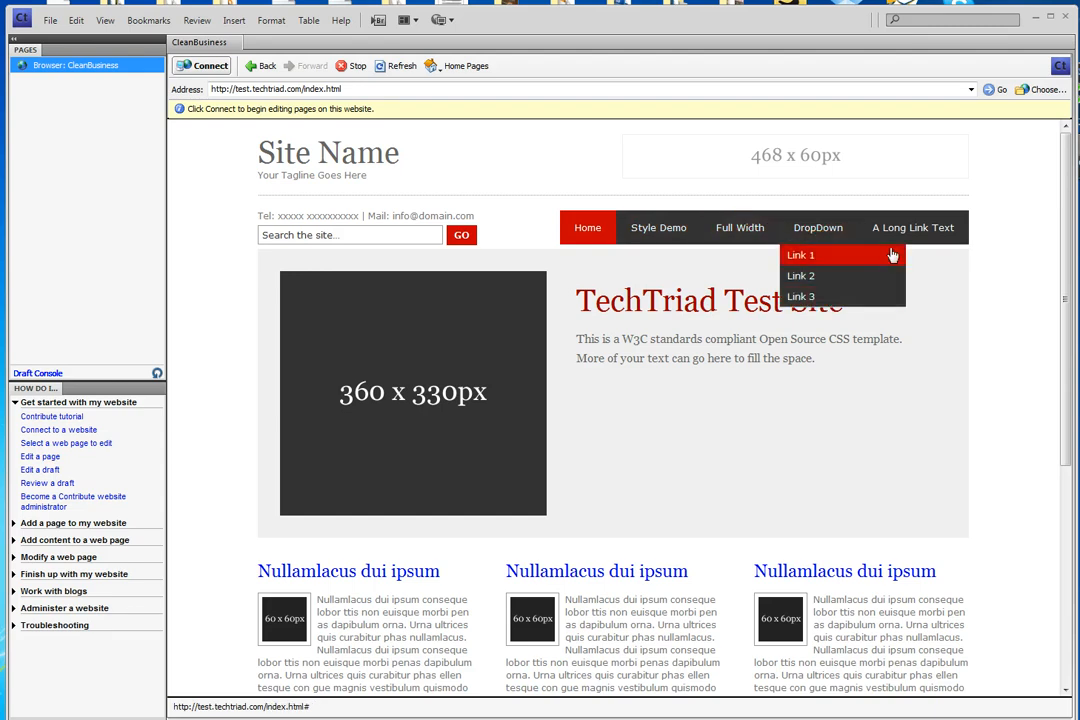
mouse_move(765, 452)
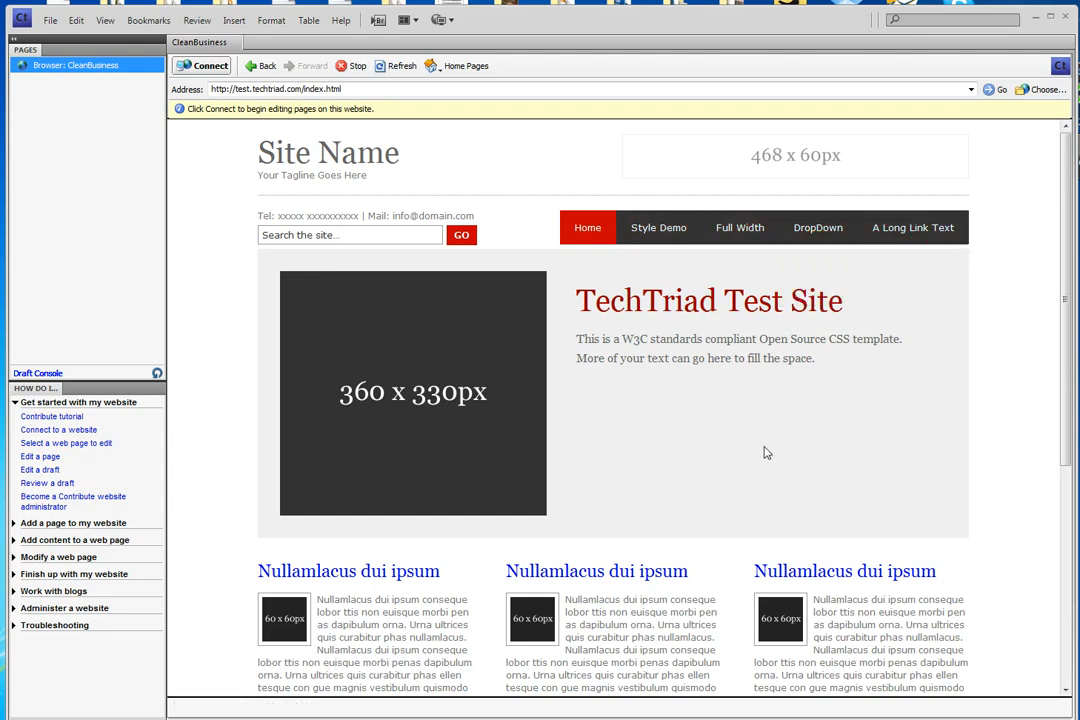
Connect Contribute to the CleanBusiness (TechTriad test) website to enable page editing
scroll("down", 3)
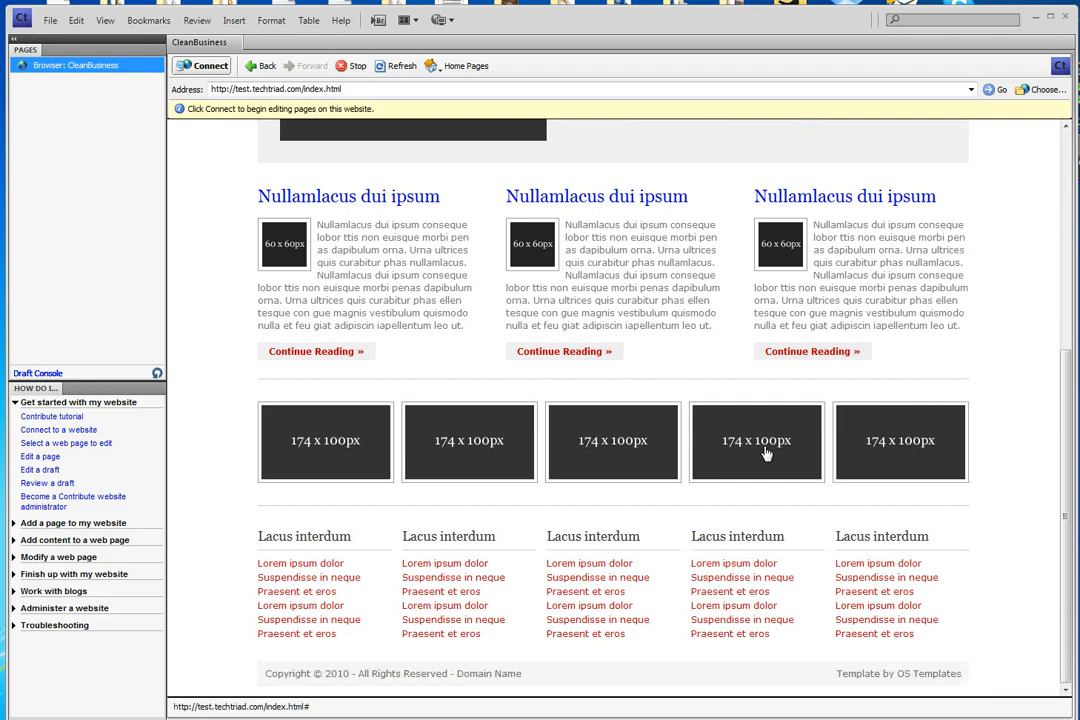
scroll("up", 3)
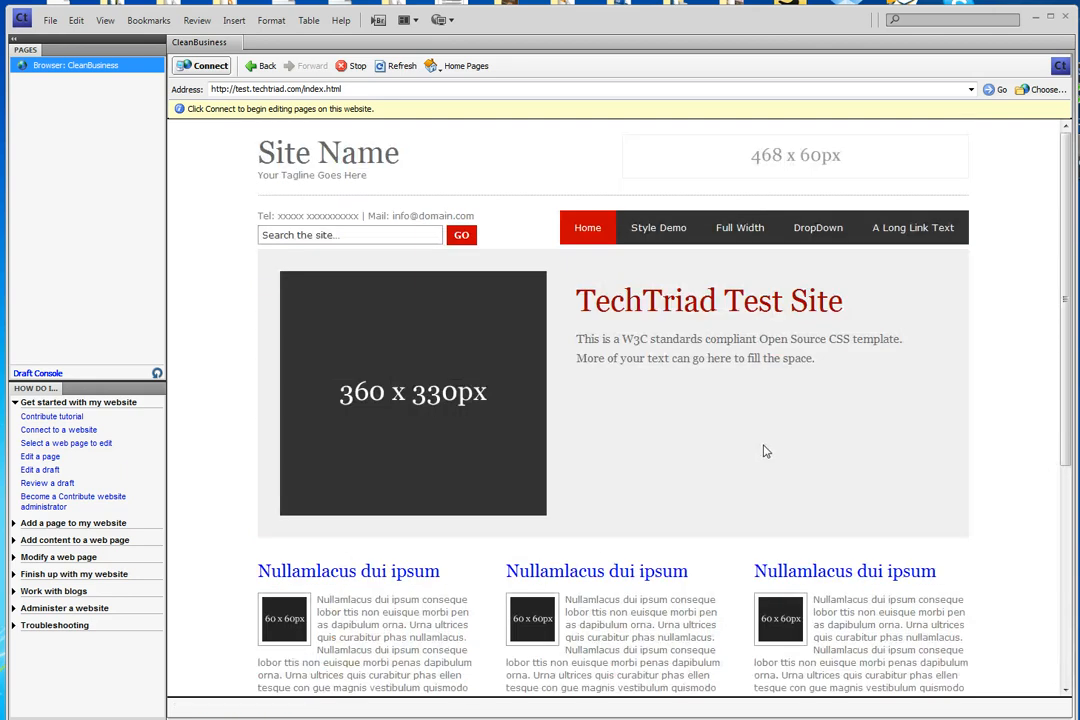
mouse_move(677, 422)
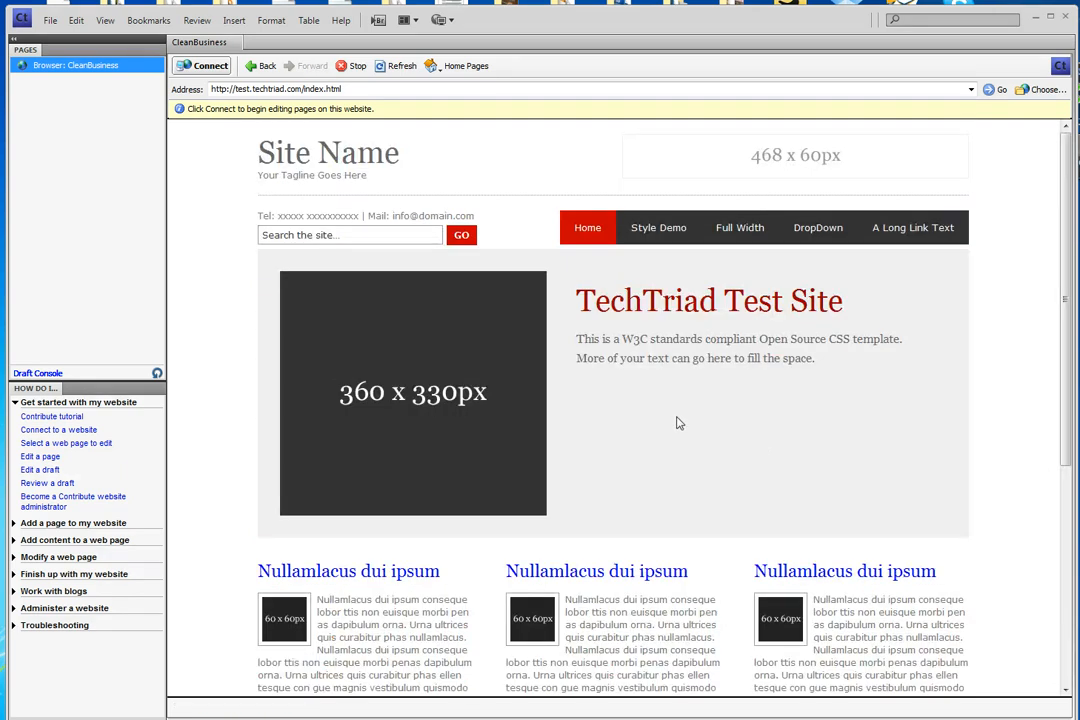
mouse_move(632, 411)
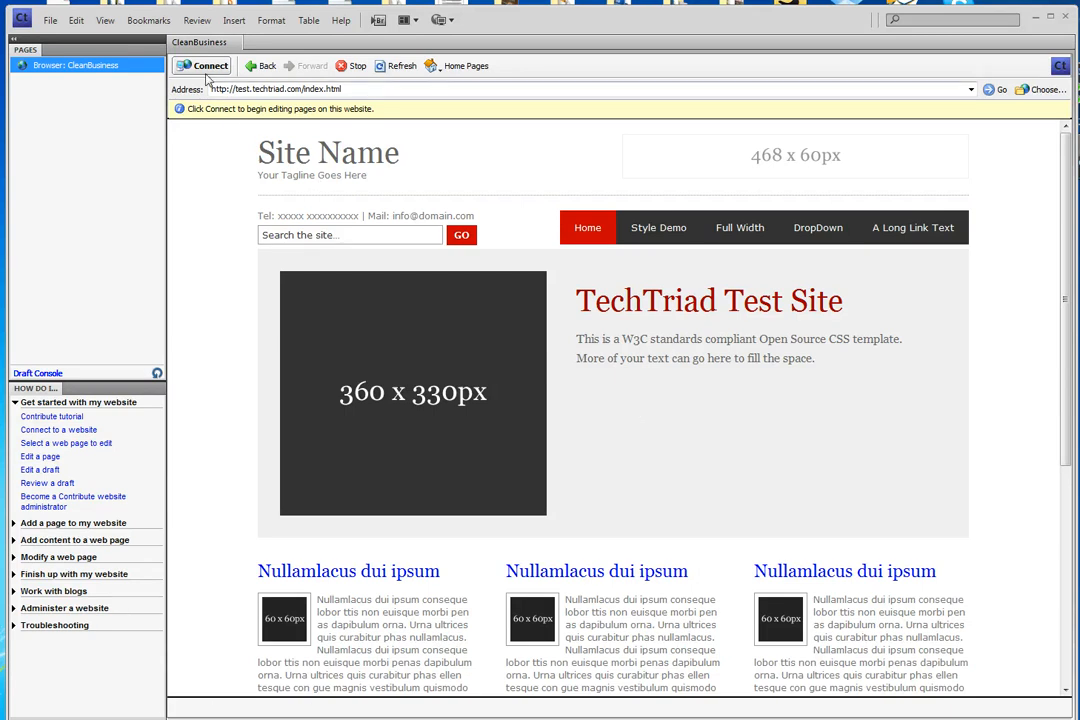
mouse_move(210, 65)
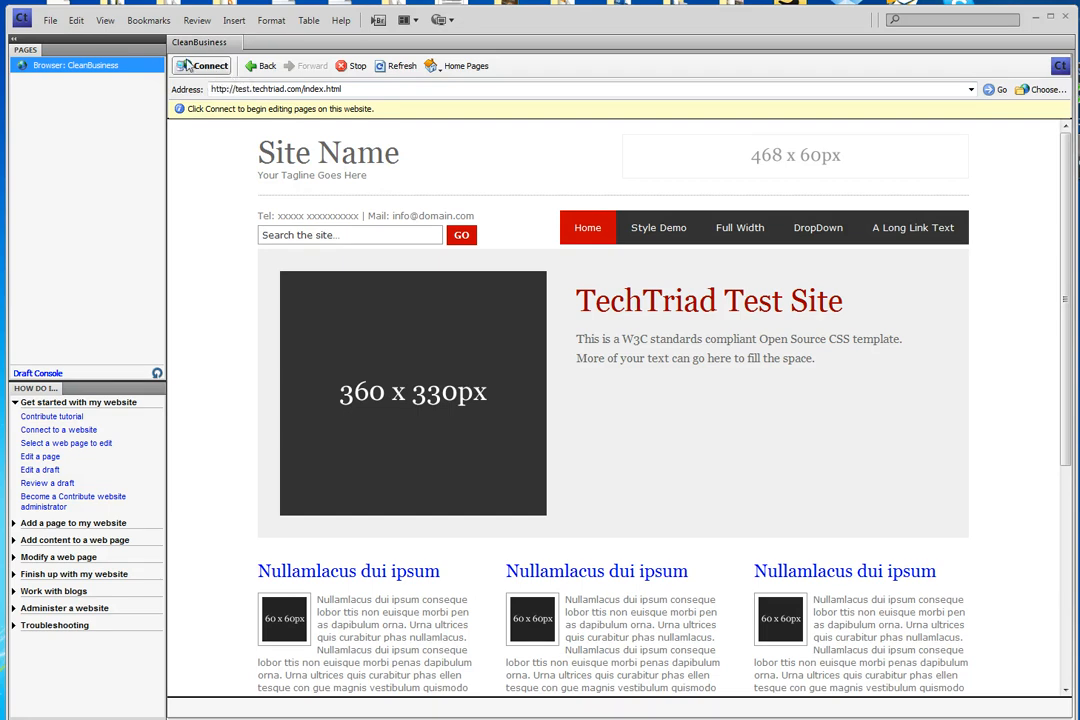
mouse_move(207, 66)
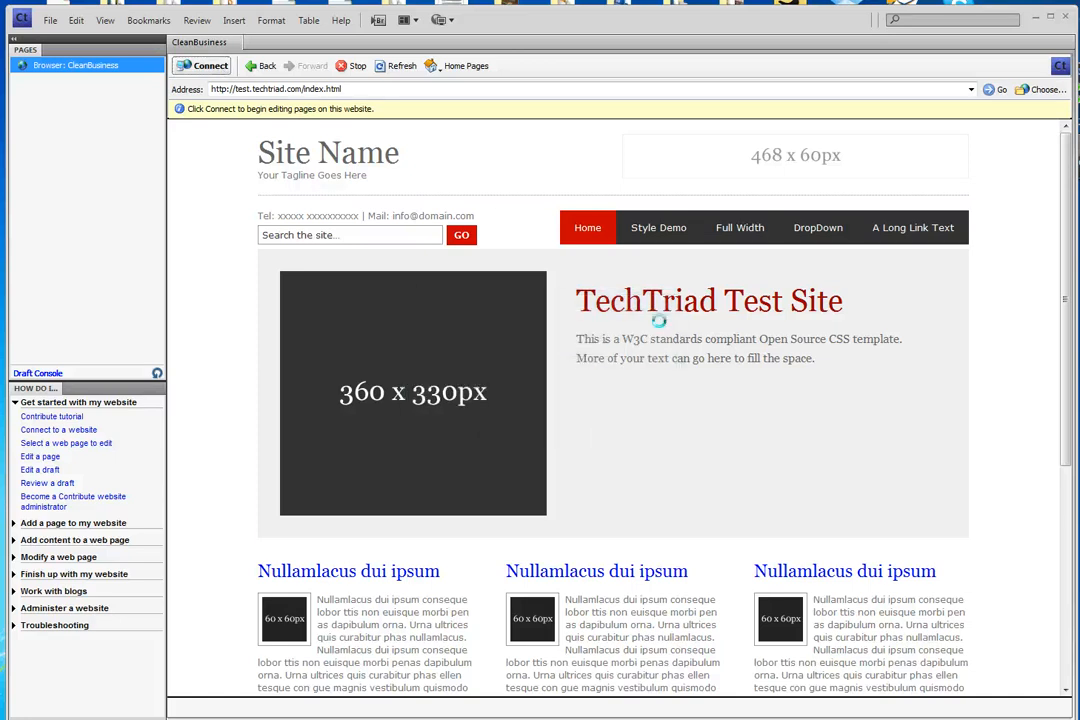
left_click(204, 65)
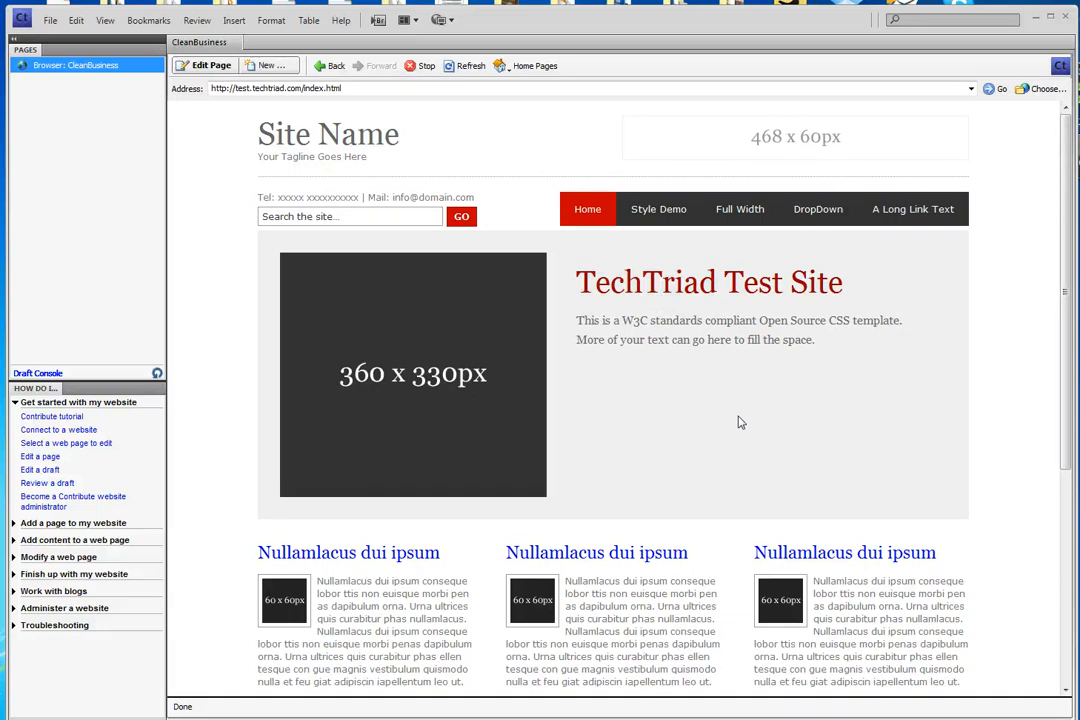
mouse_move(846, 388)
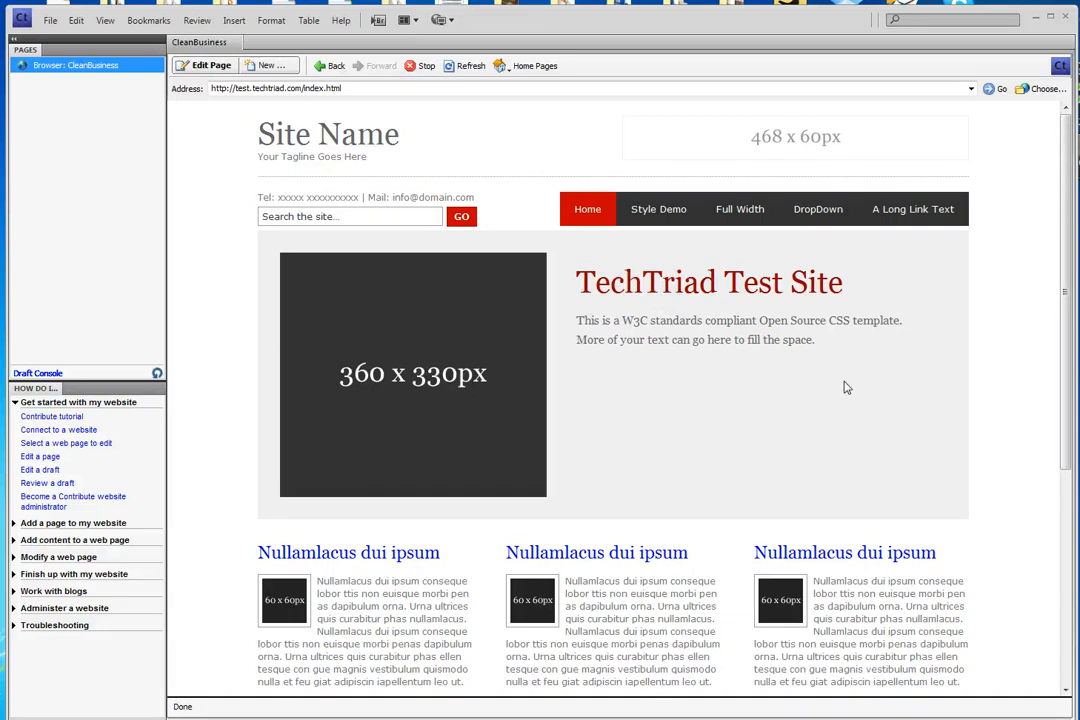
scroll("down", 3)
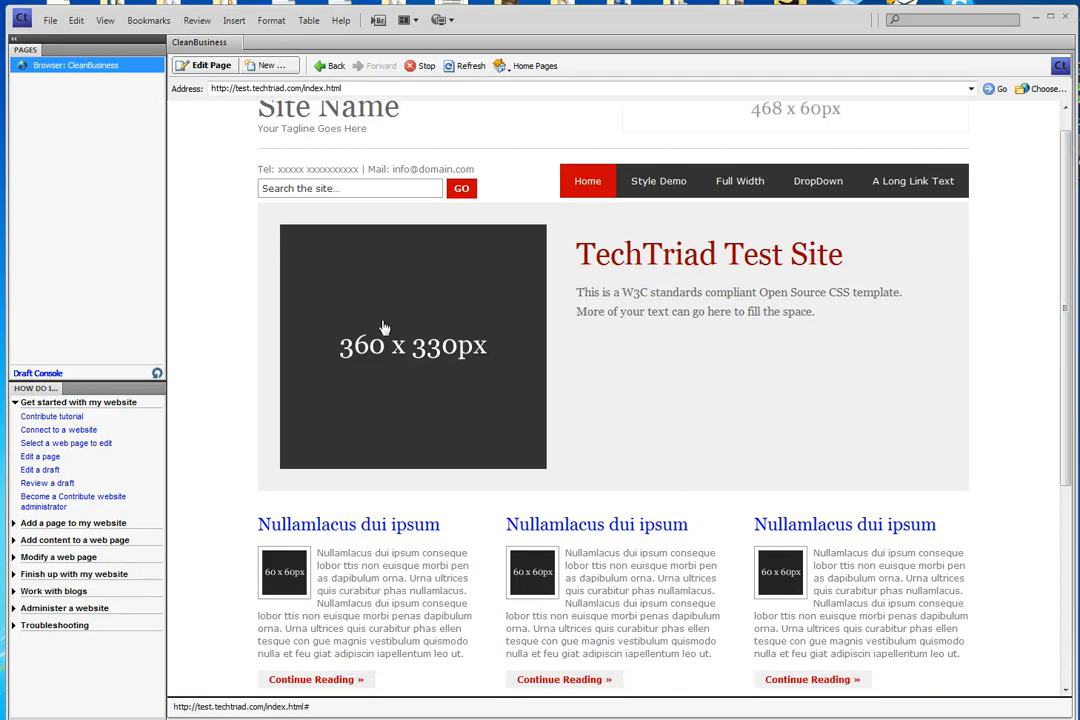
mouse_move(891, 124)
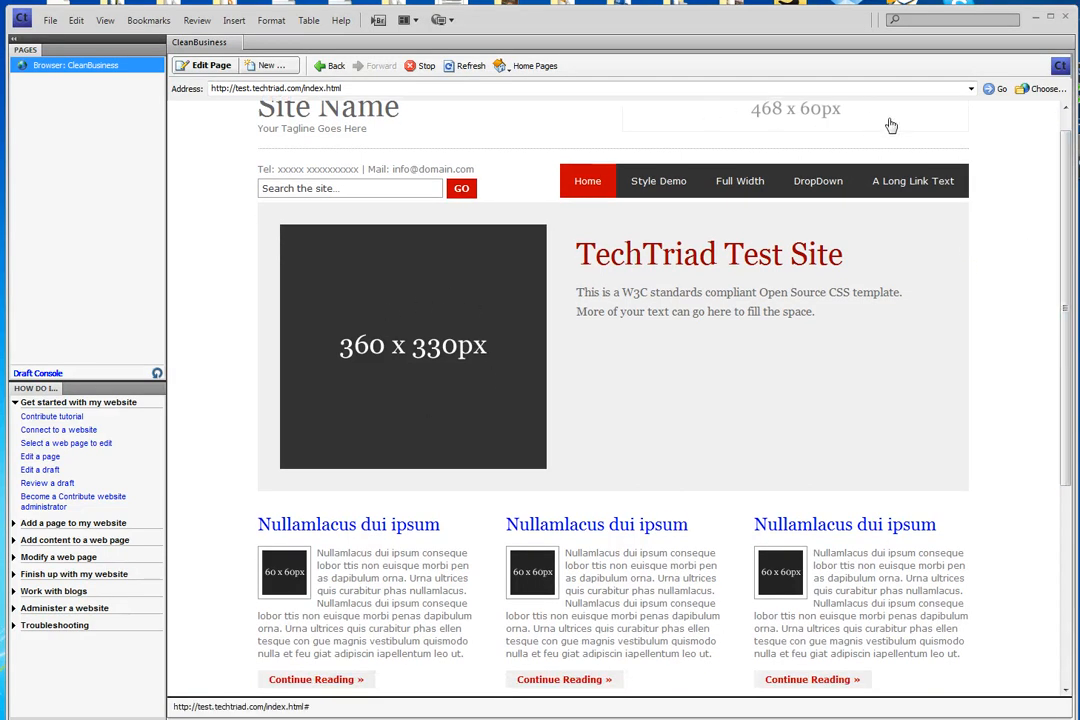
scroll("down", 3)
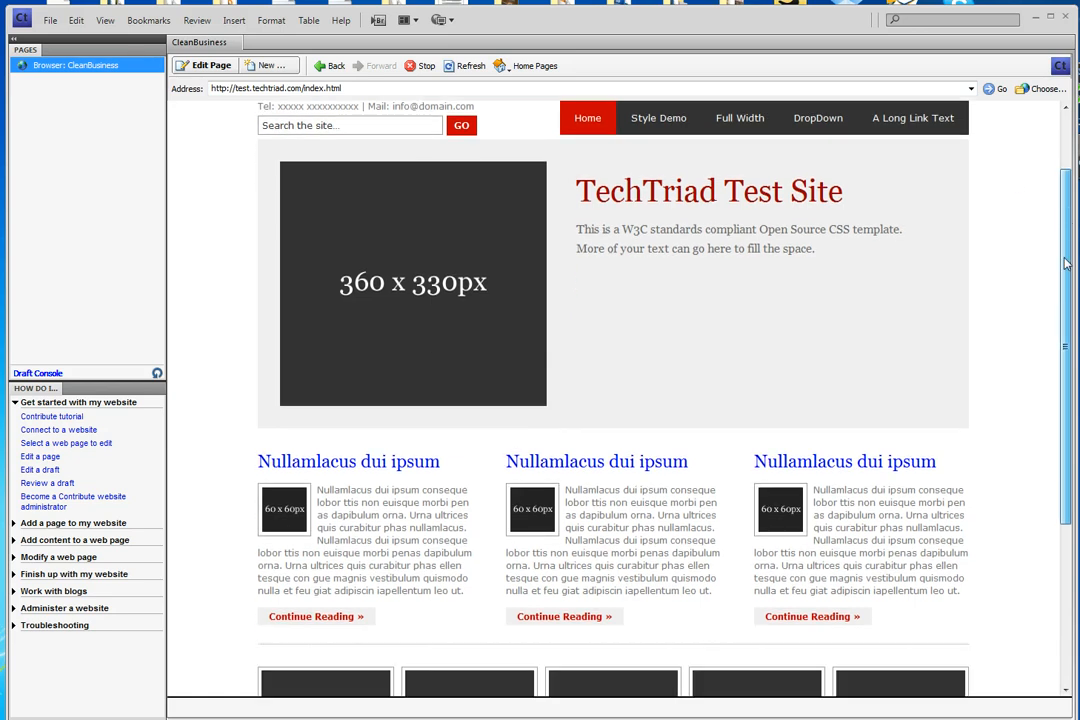
scroll("down", 3)
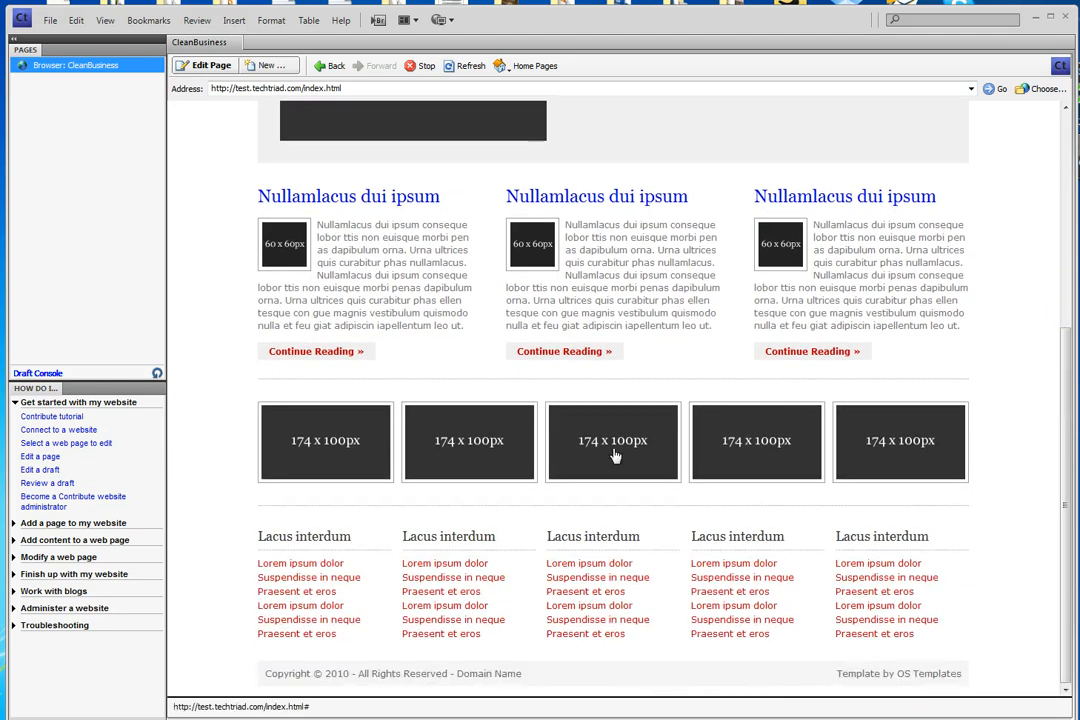
mouse_move(915, 435)
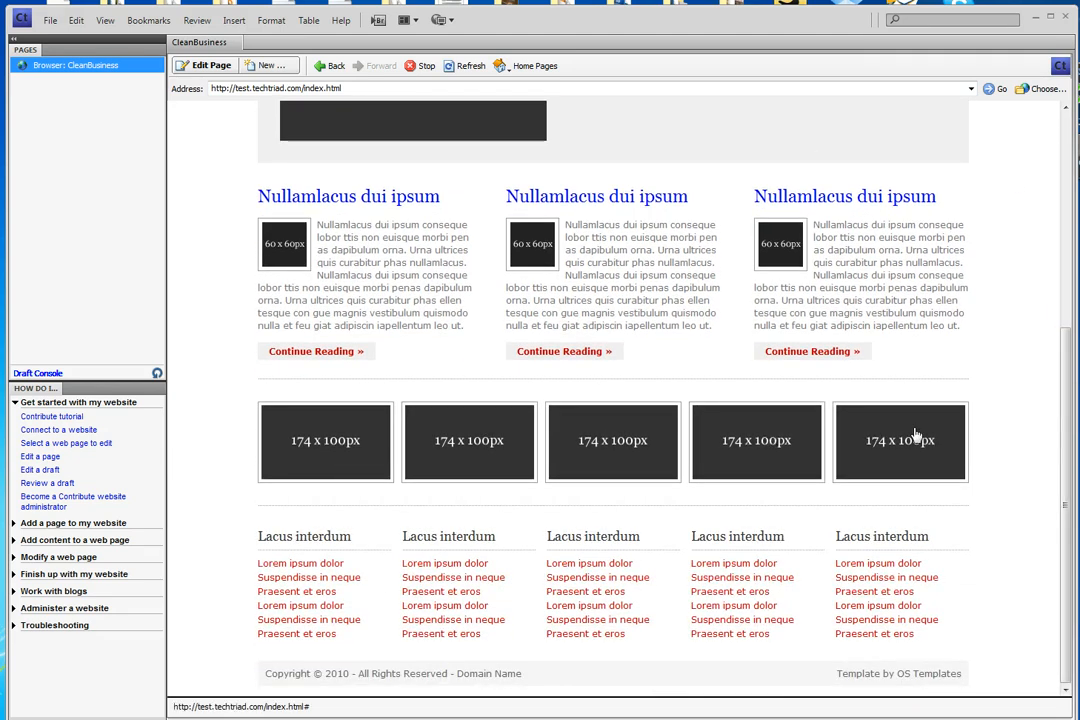
mouse_move(490, 346)
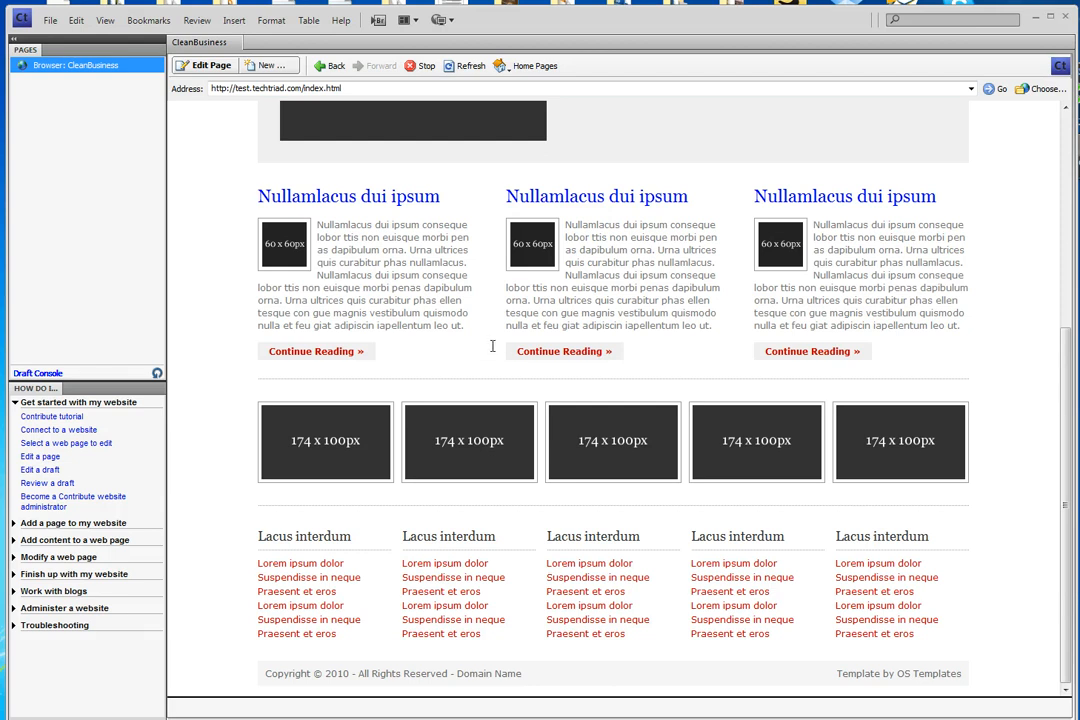
scroll("up", 3)
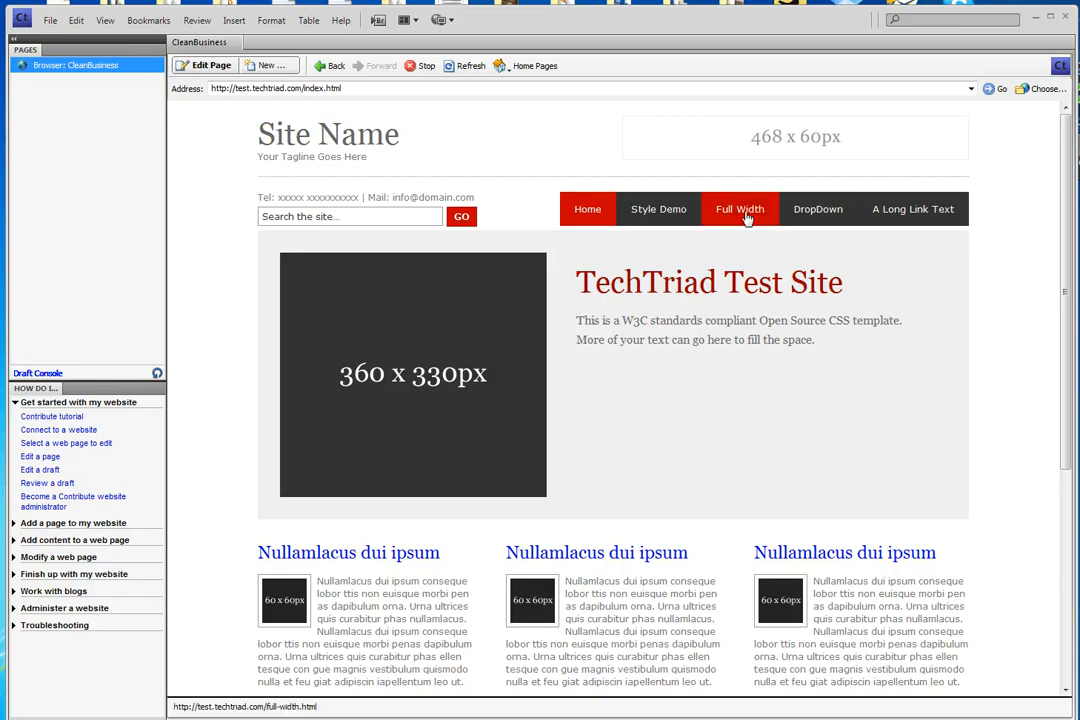
Load the Full Width page from the site's navigation bar
left_click(739, 209)
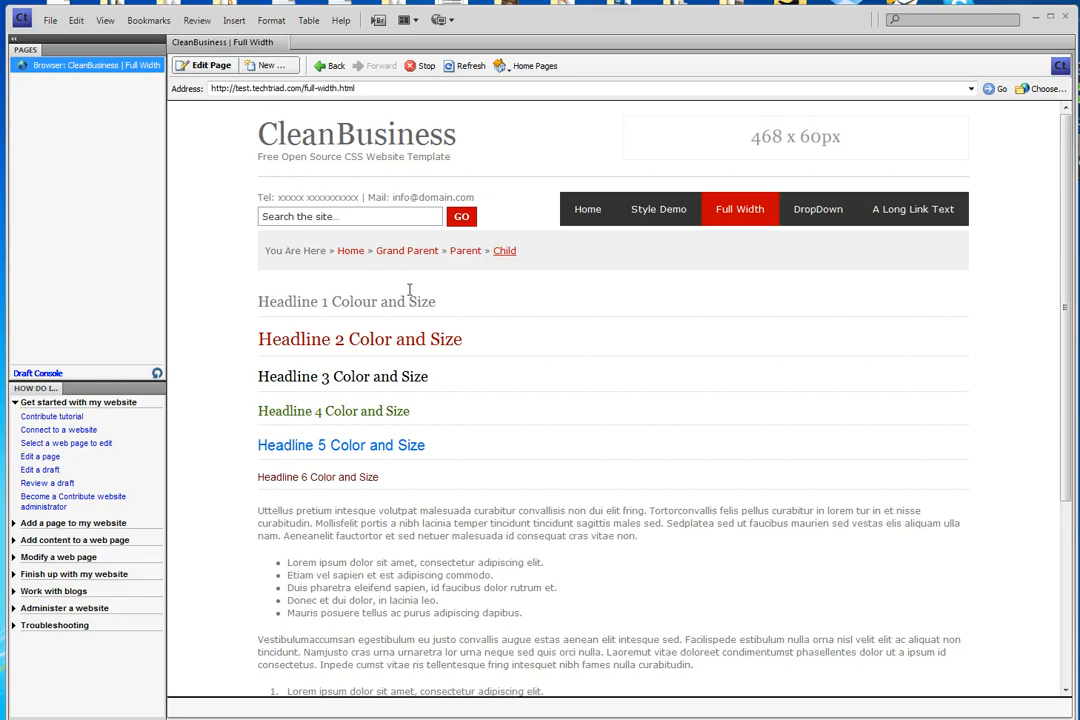
mouse_move(430, 300)
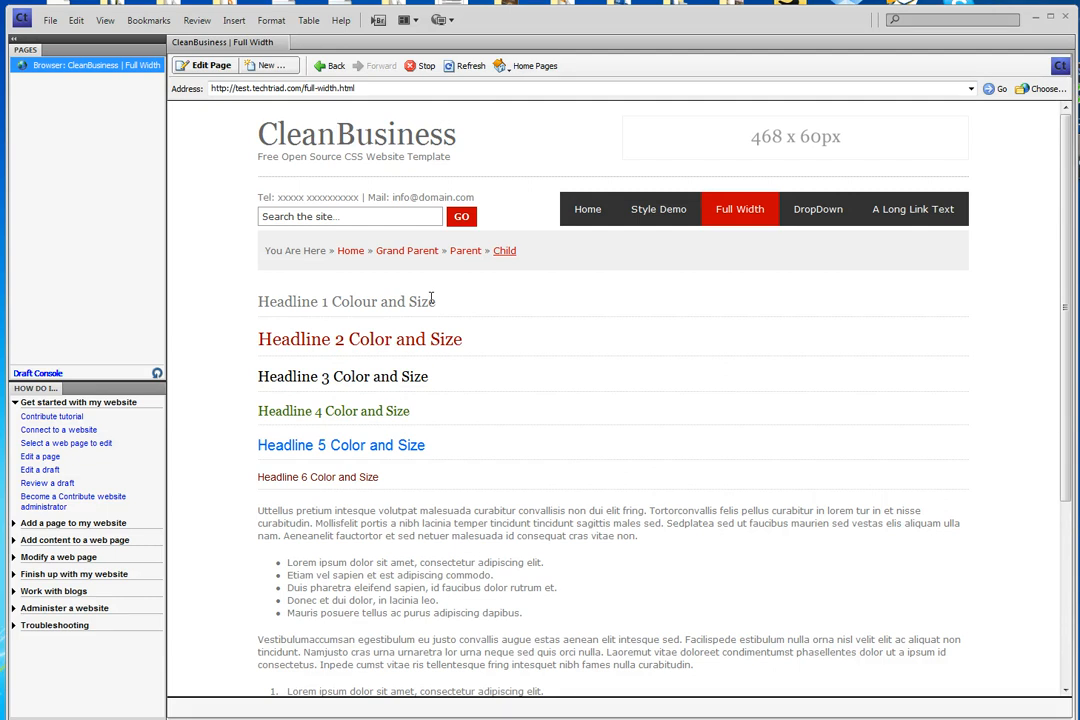
mouse_move(378, 311)
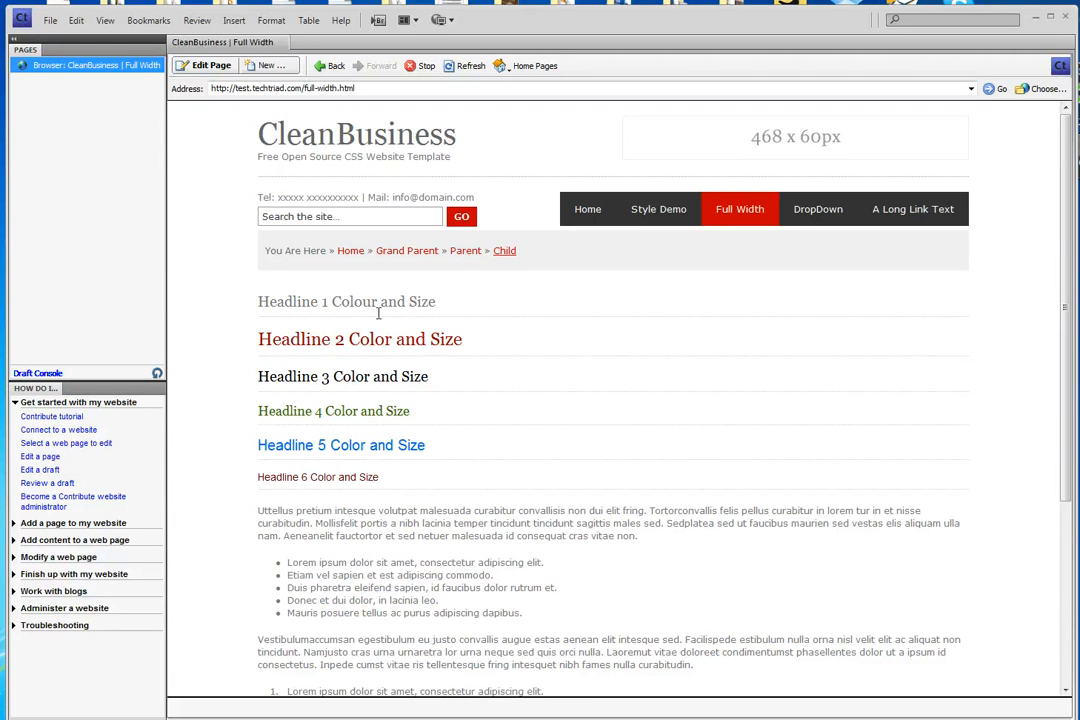
mouse_move(352, 474)
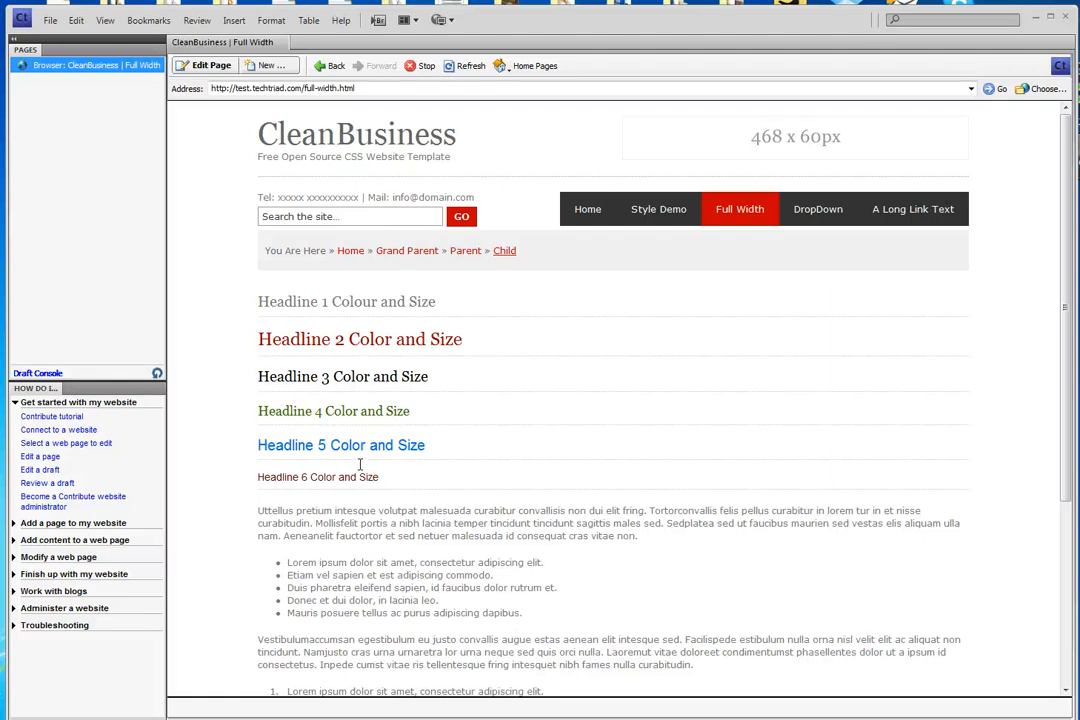
mouse_move(252, 300)
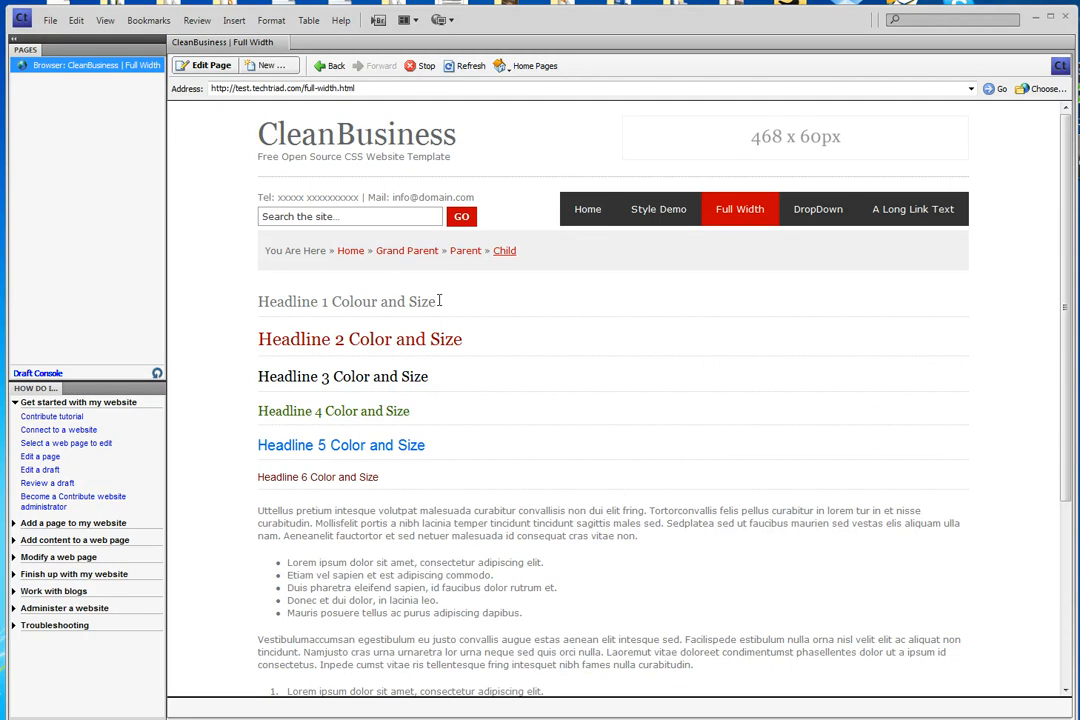
mouse_move(479, 339)
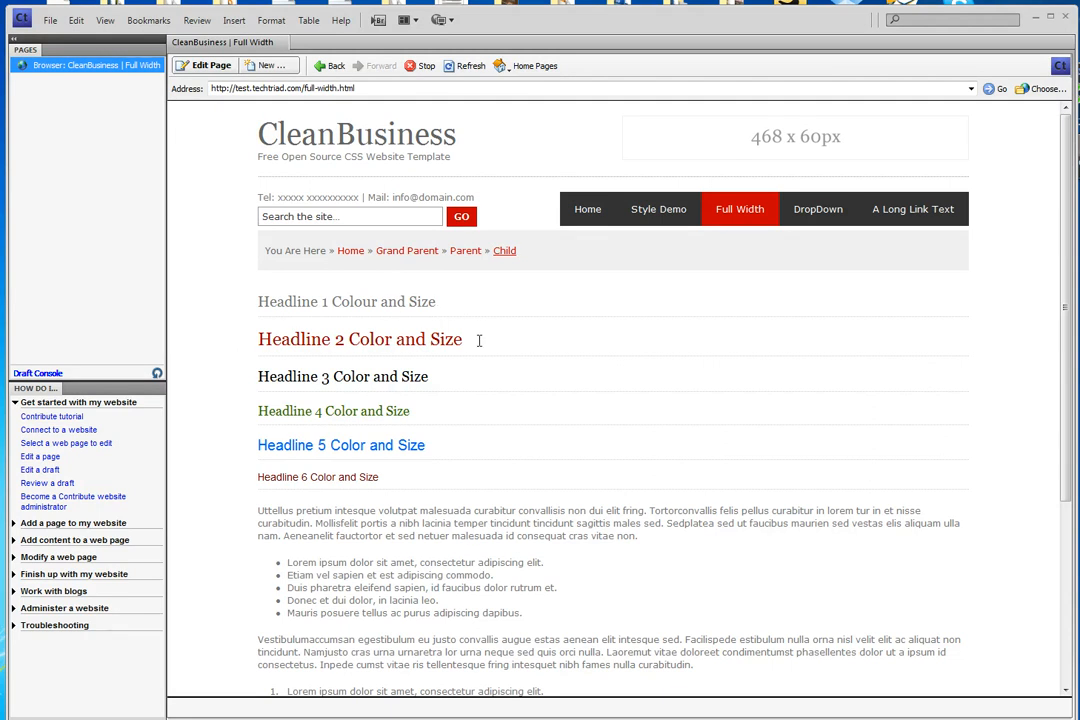
scroll("down", 3)
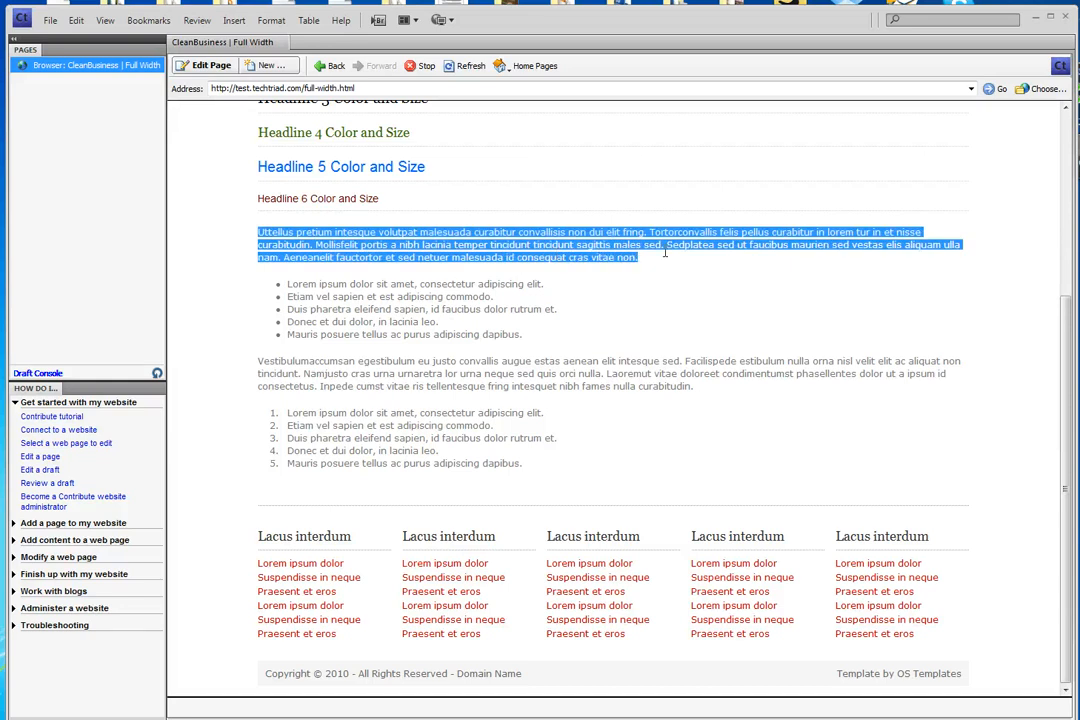
left_click(488, 257)
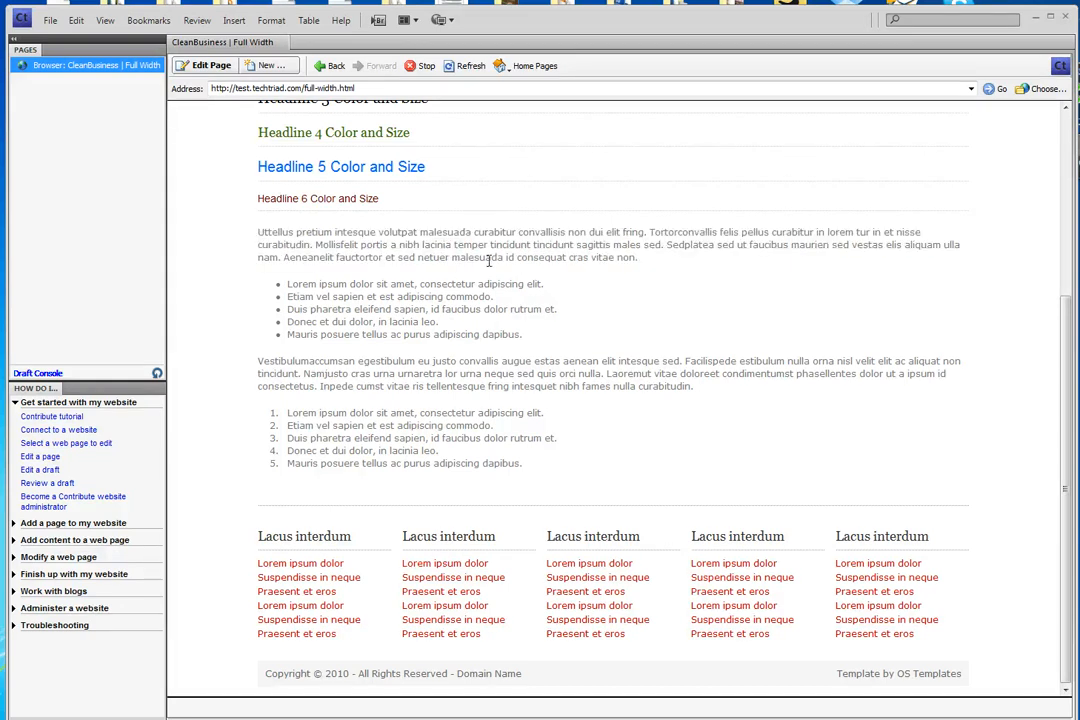
scroll("up", 3)
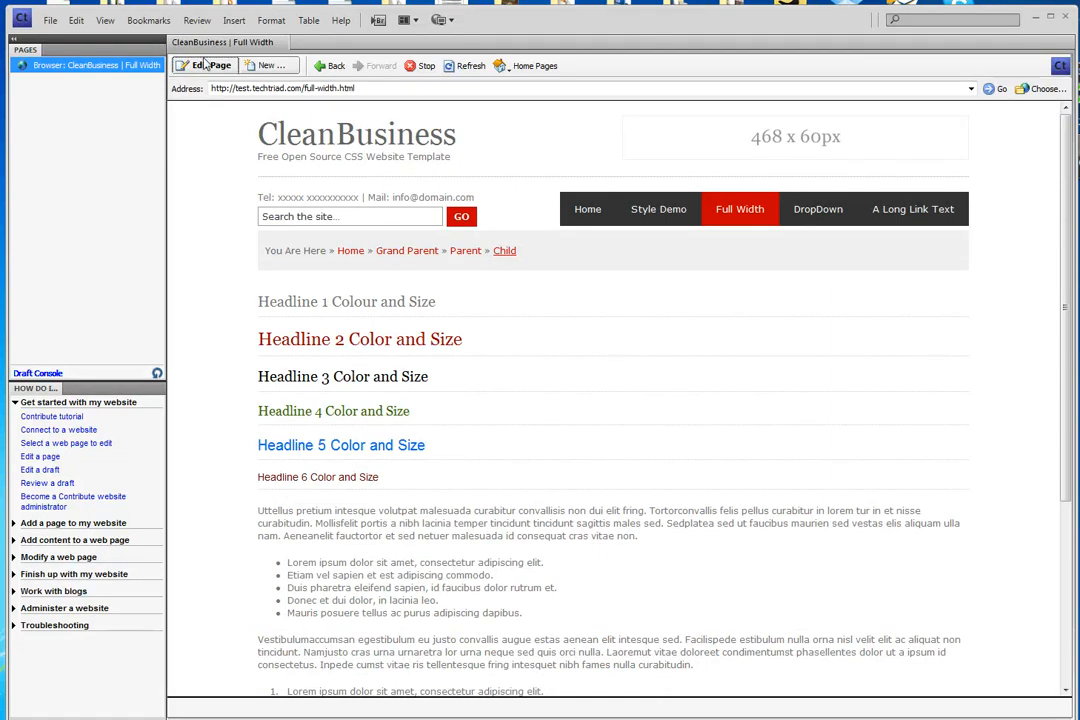
Open full-width.html as an editable draft with Edit Page
left_click(210, 65)
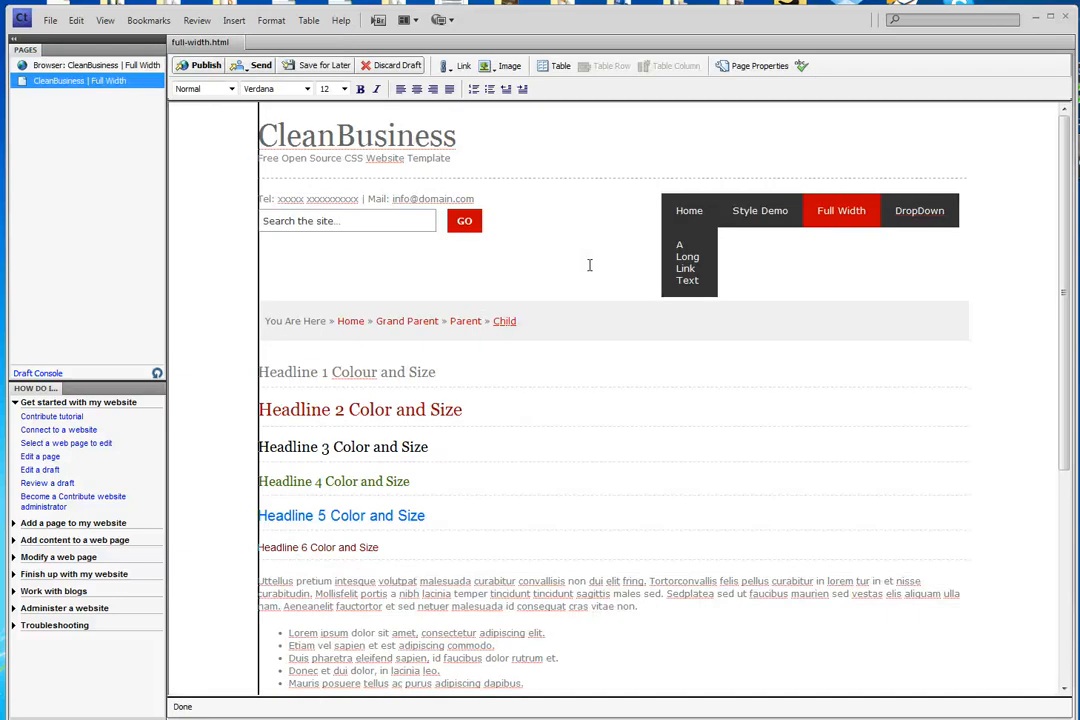
Apply Heading 6 to the first body paragraph, making it dark red Arial
scroll("down", 3)
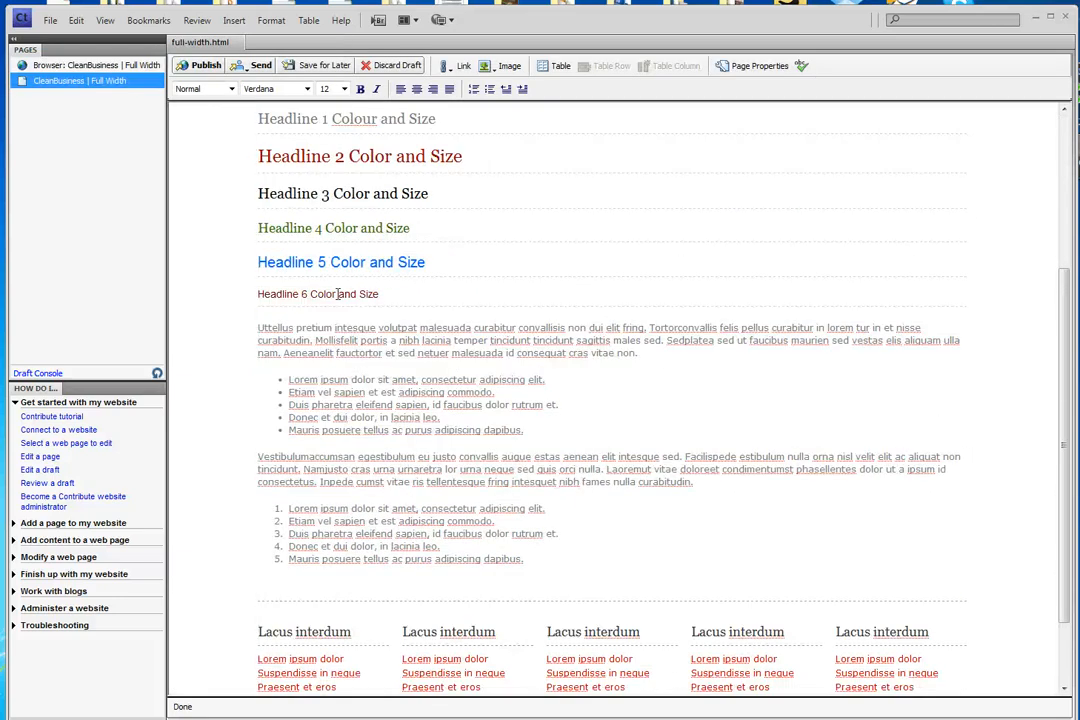
scroll("up", 3)
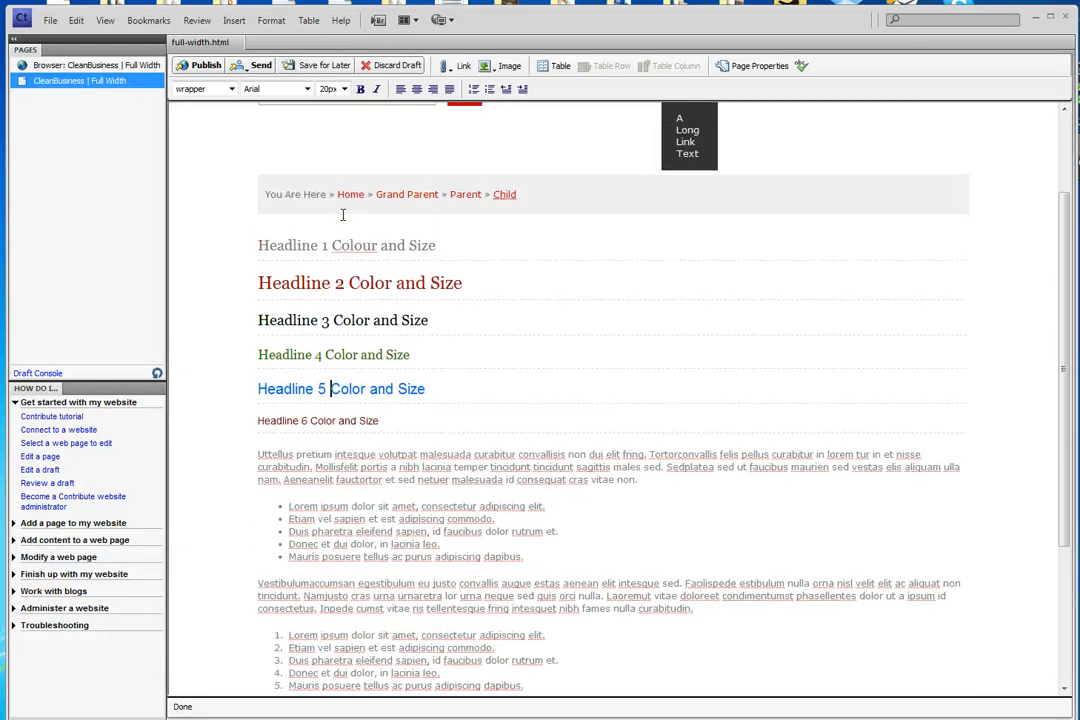
scroll("up", 3)
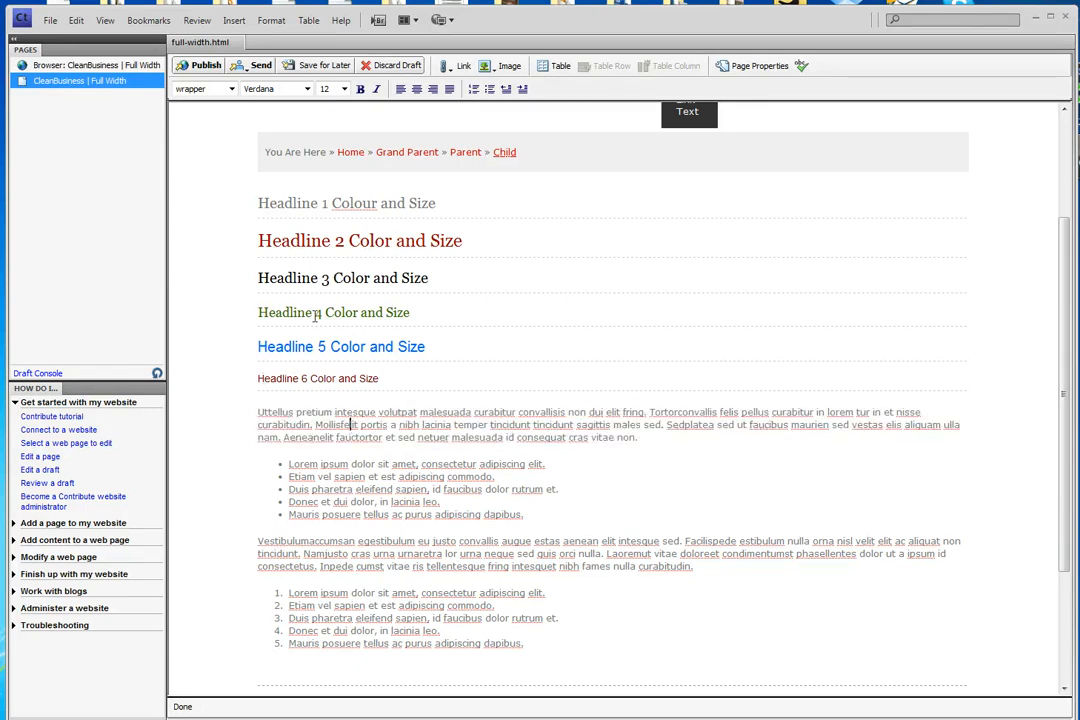
left_click(231, 89)
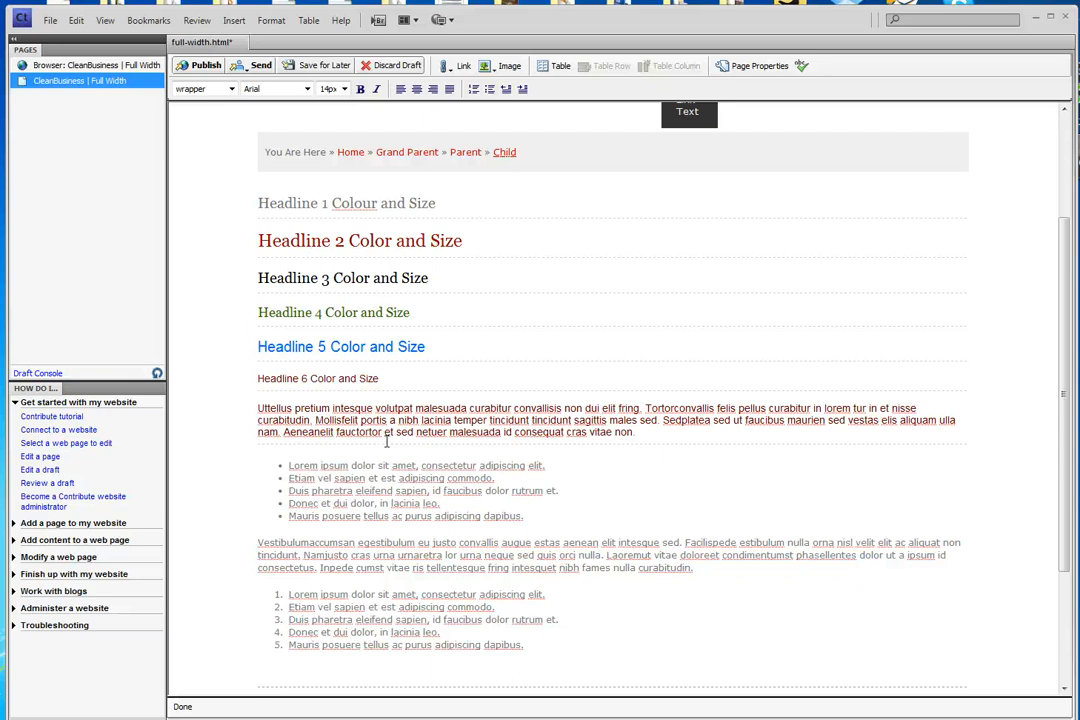
Apply Heading 4 to the Vestibulum paragraph, turning it large green Georgia text
left_click(275, 88)
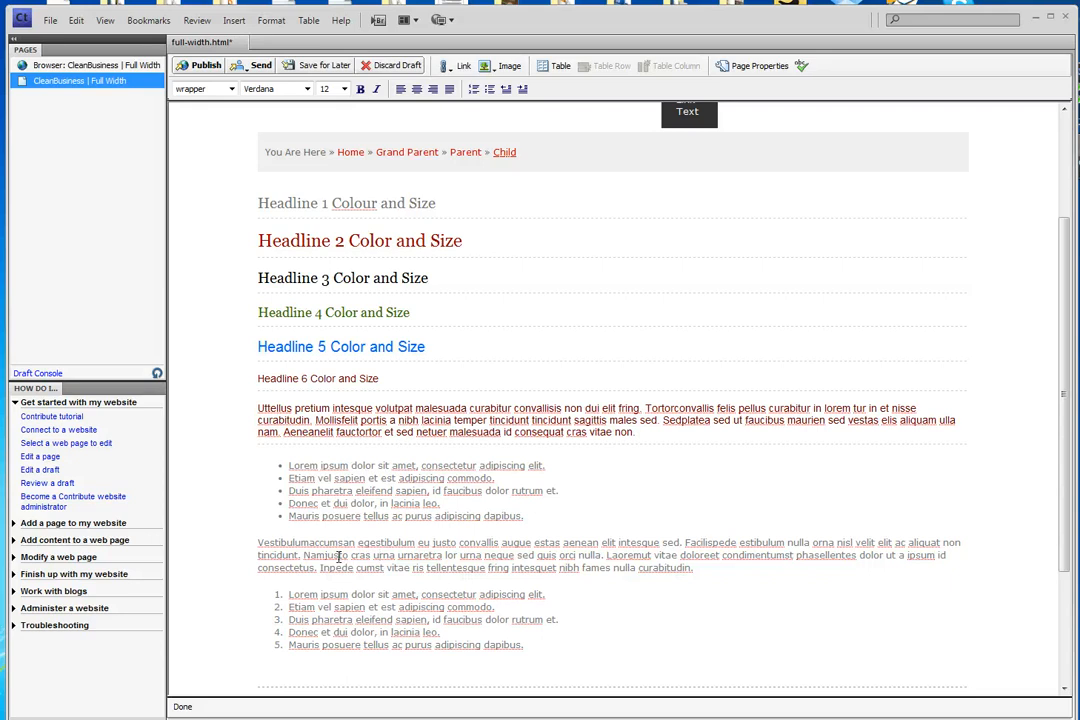
left_click(232, 89)
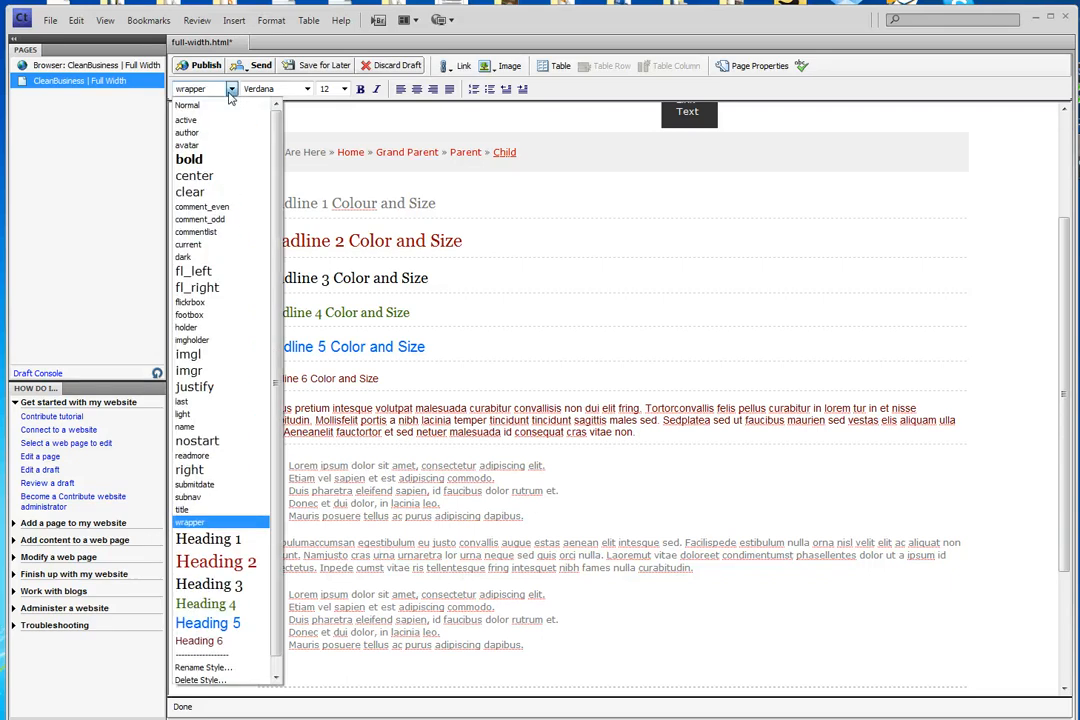
mouse_move(190, 191)
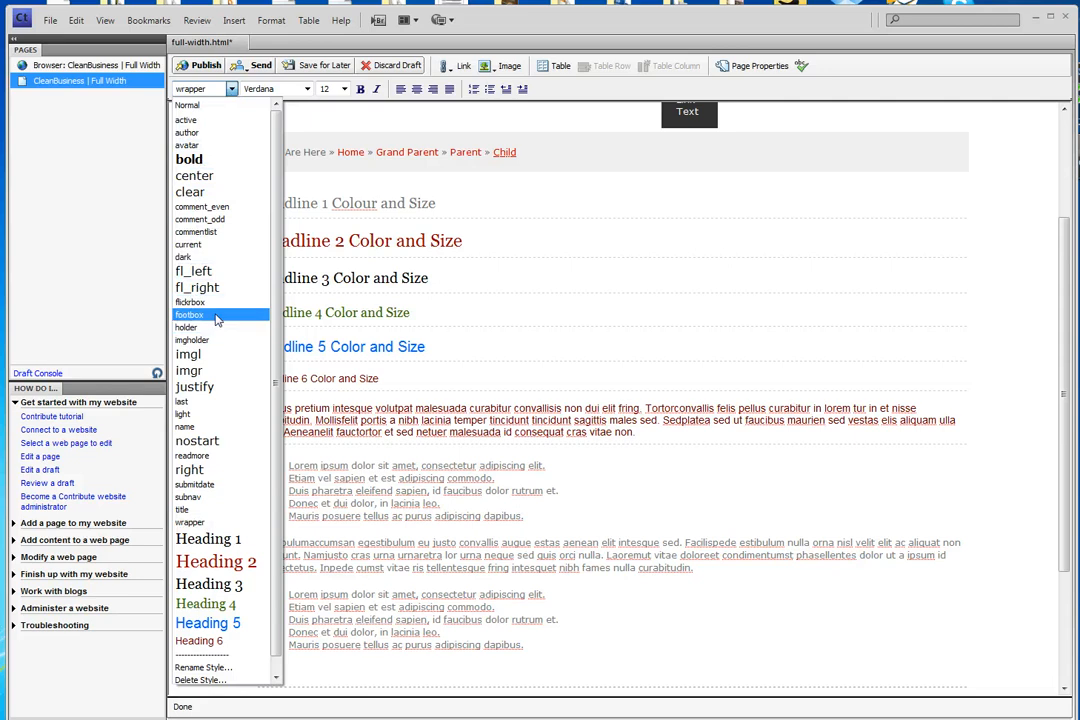
mouse_move(215, 584)
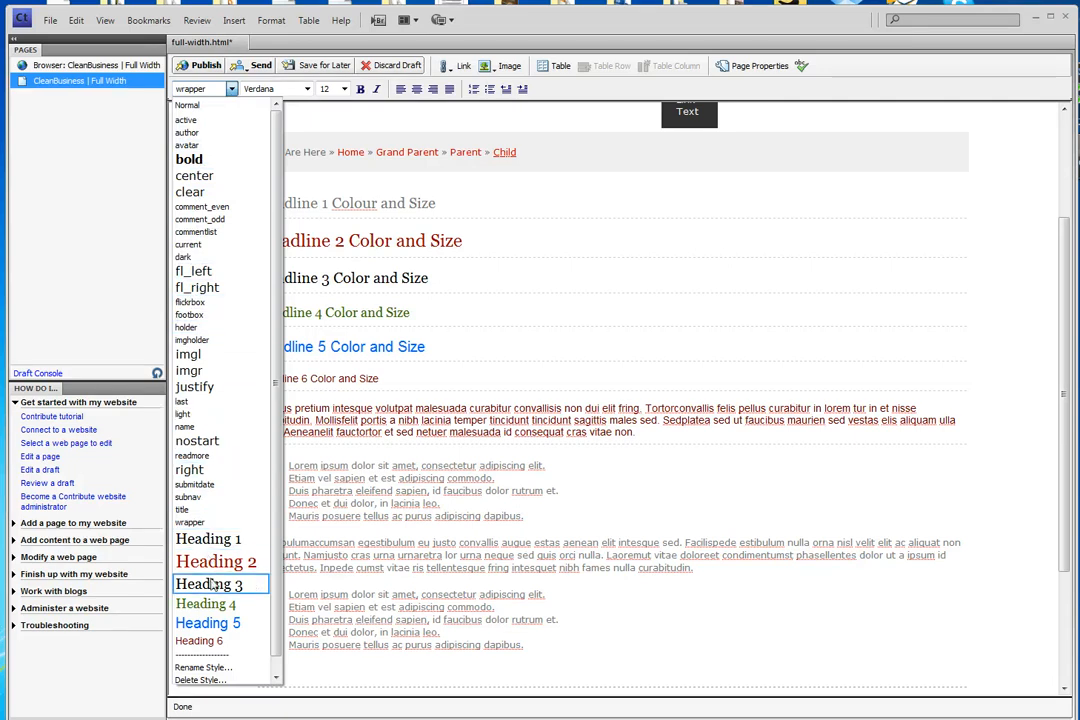
mouse_move(216, 604)
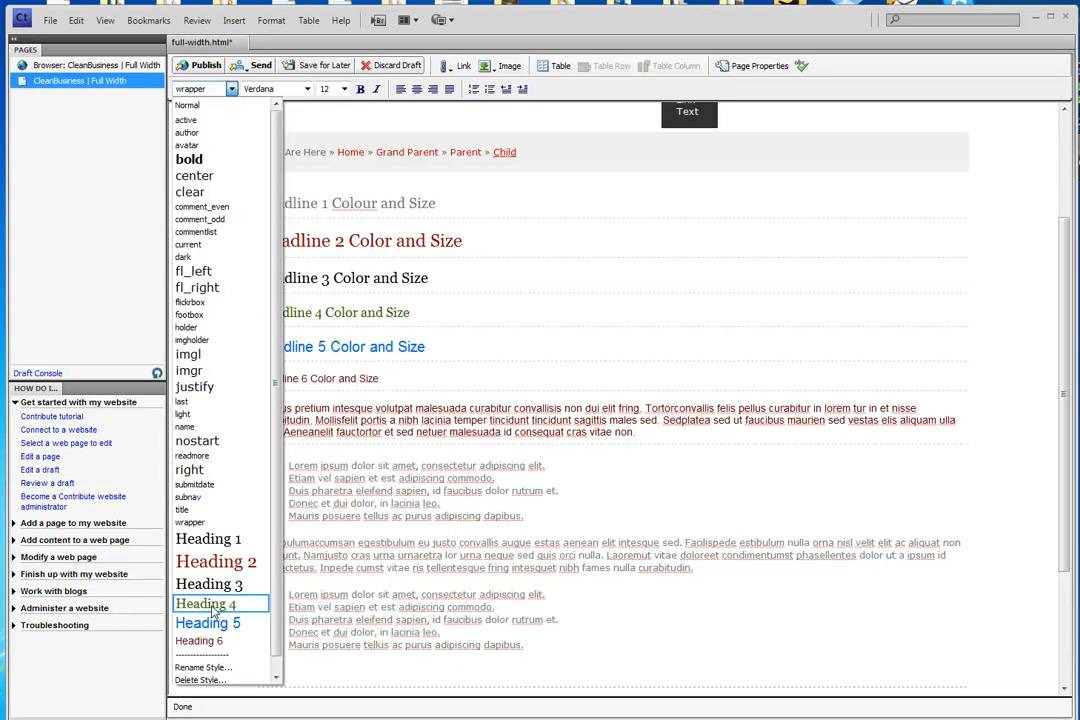
left_click(203, 604)
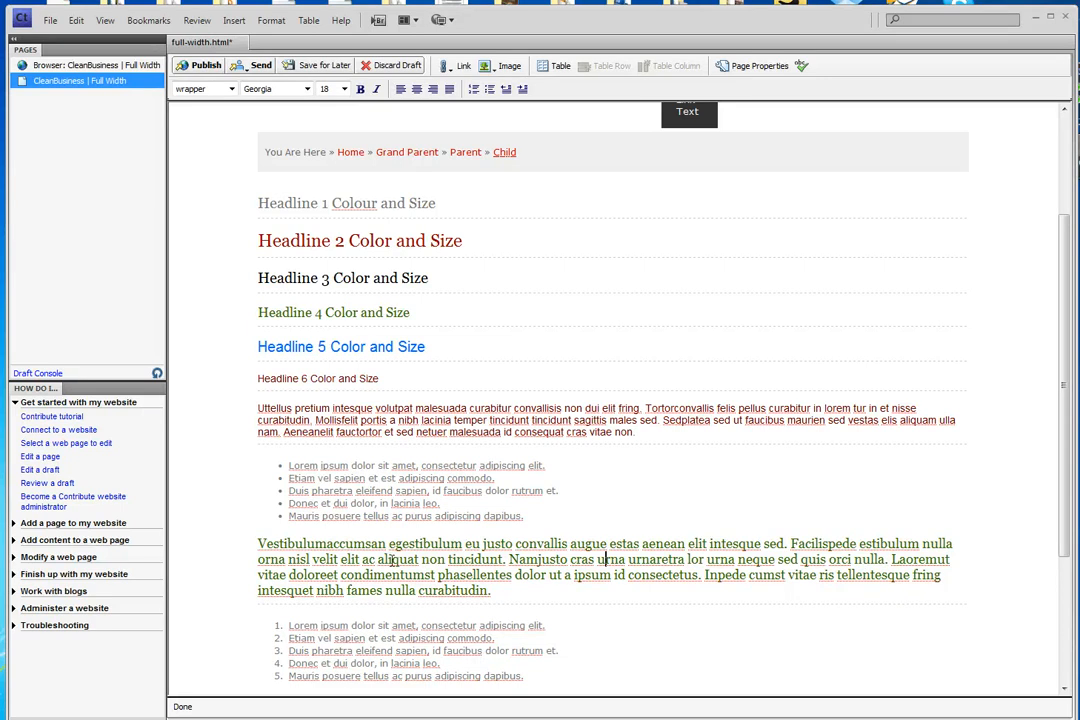
mouse_move(256, 492)
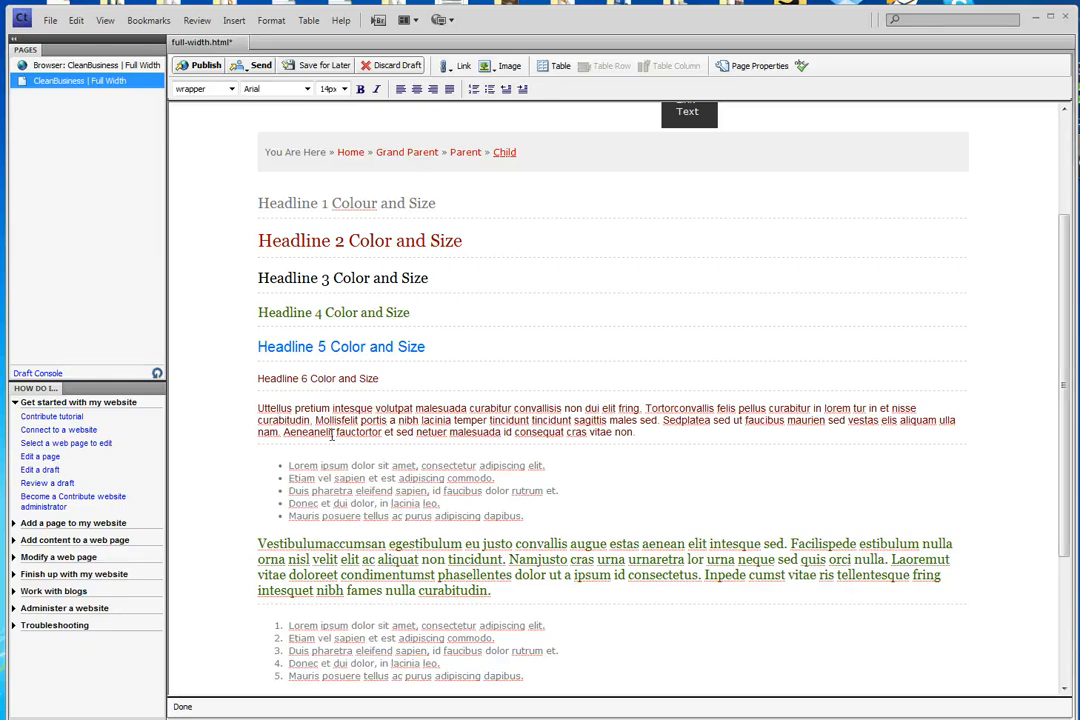
Set the first body paragraph back to Normal, plain grey Verdana
left_click(228, 88)
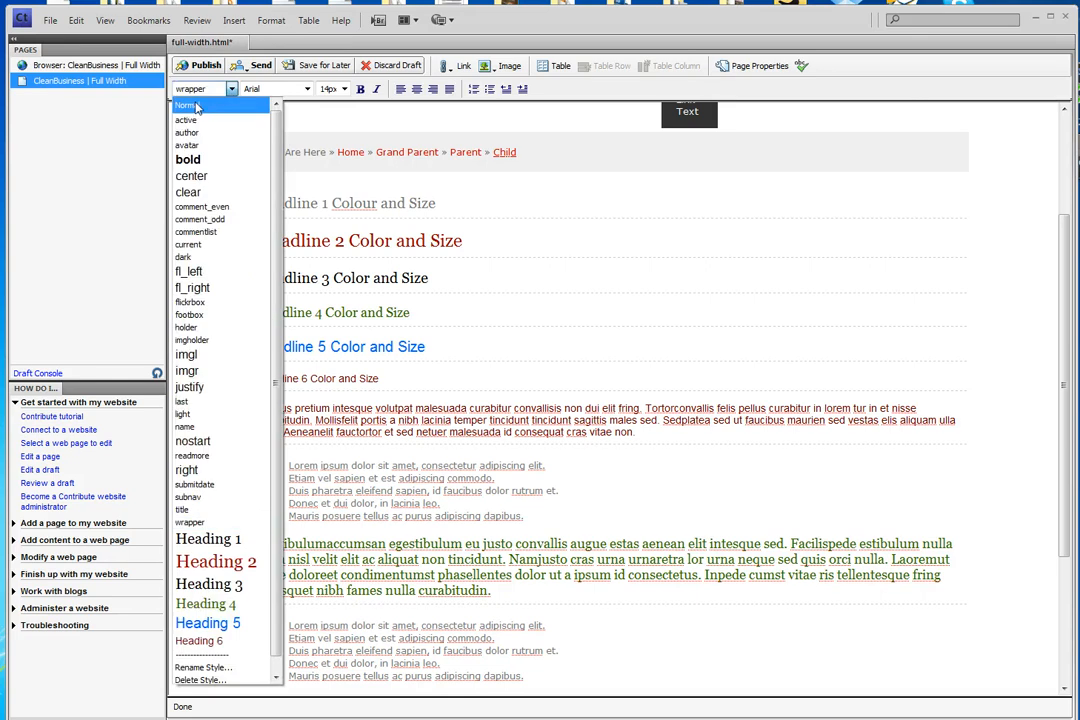
left_click(190, 106)
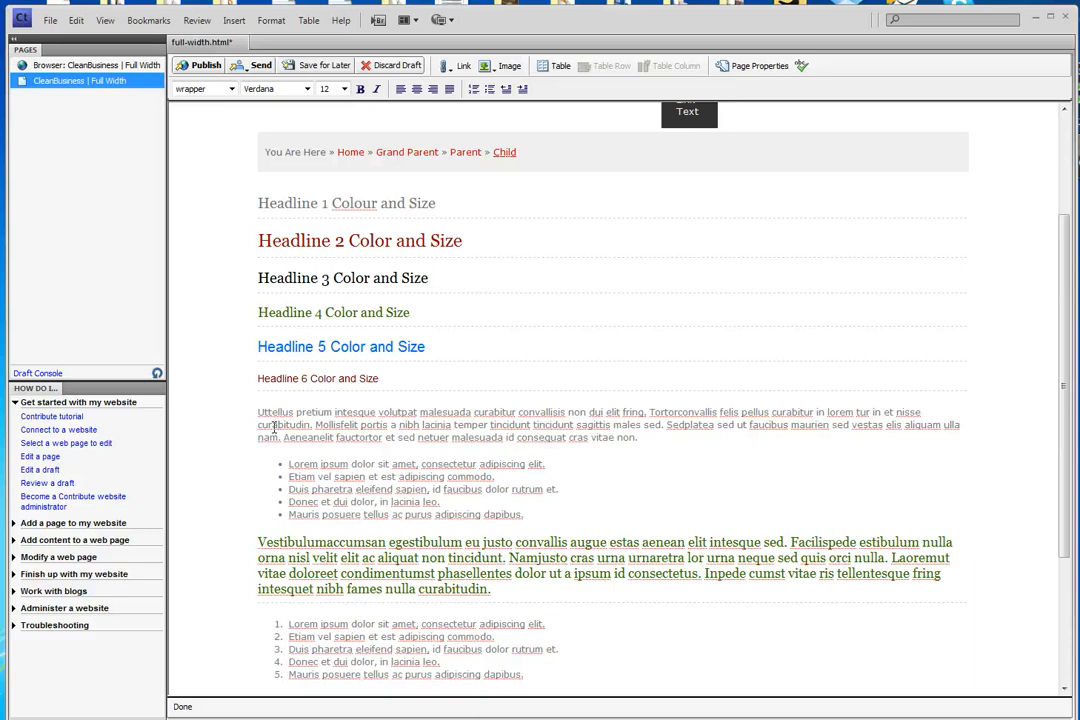
scroll("up", 3)
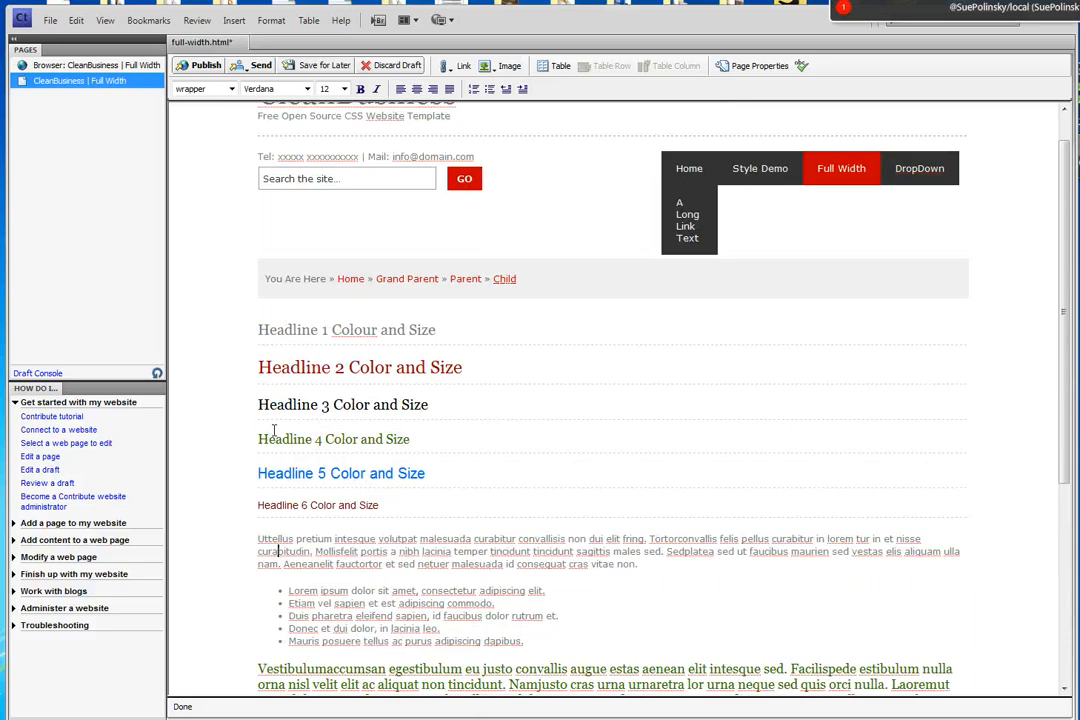
mouse_move(265, 353)
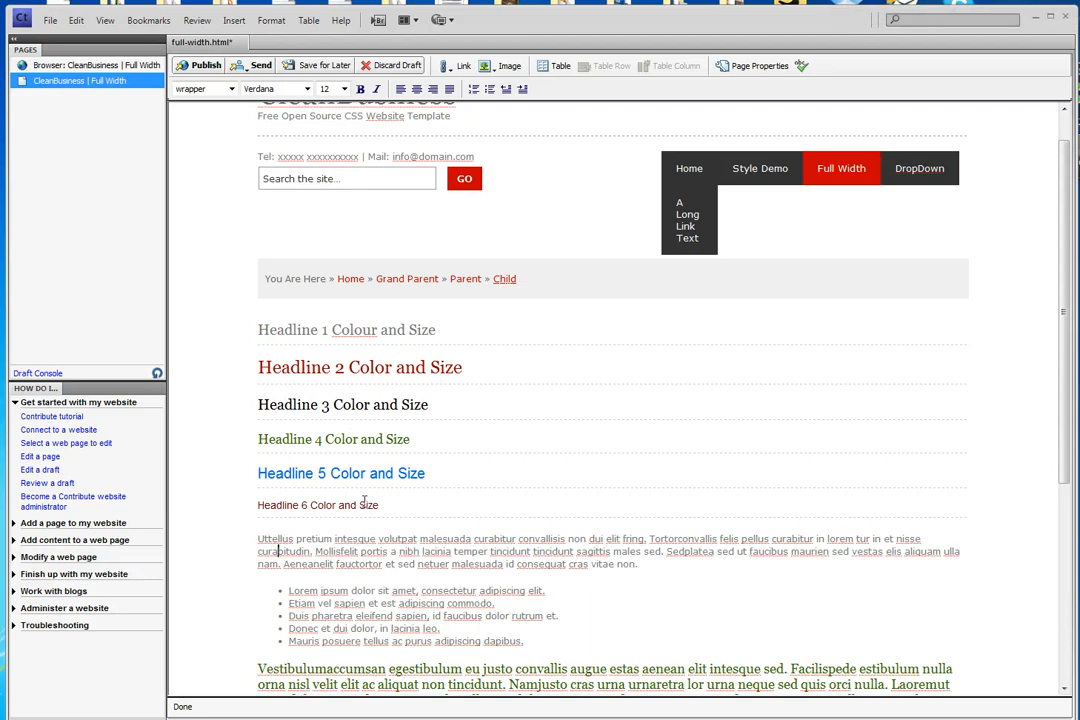
scroll("down", 3)
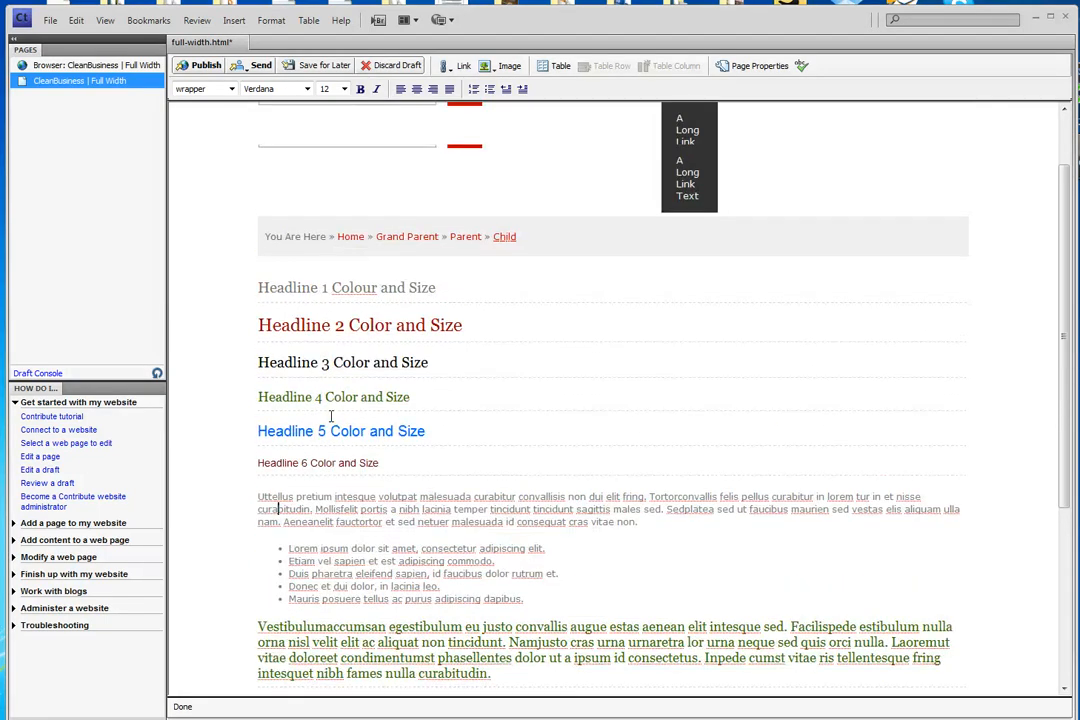
scroll("up", 3)
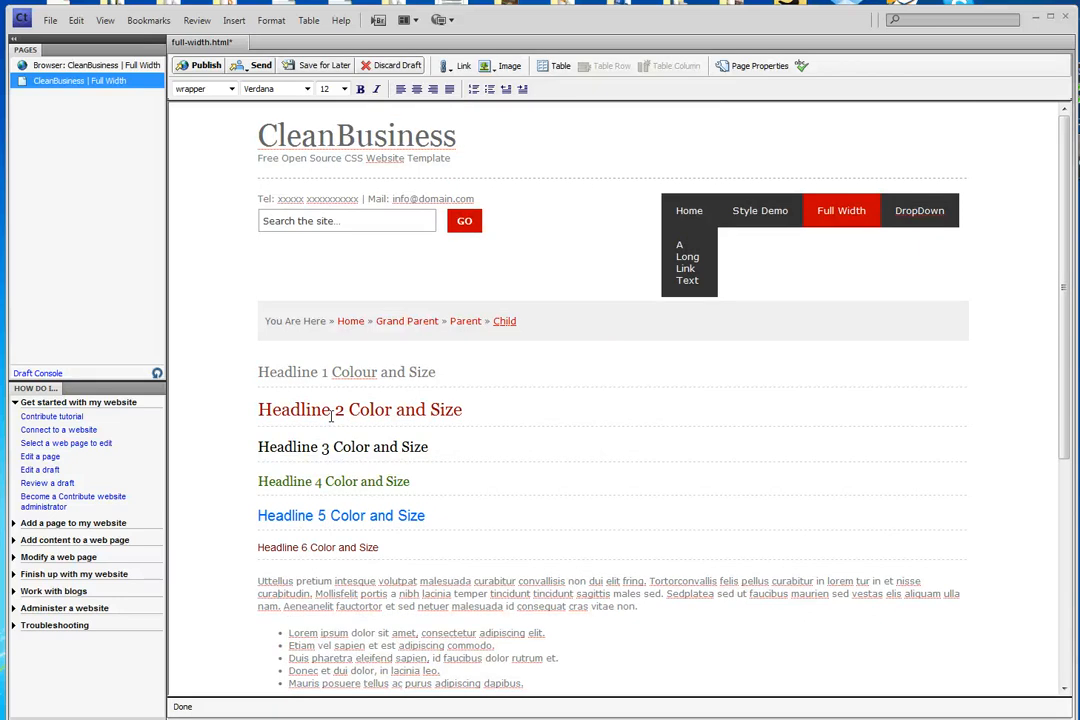
scroll("down", 3)
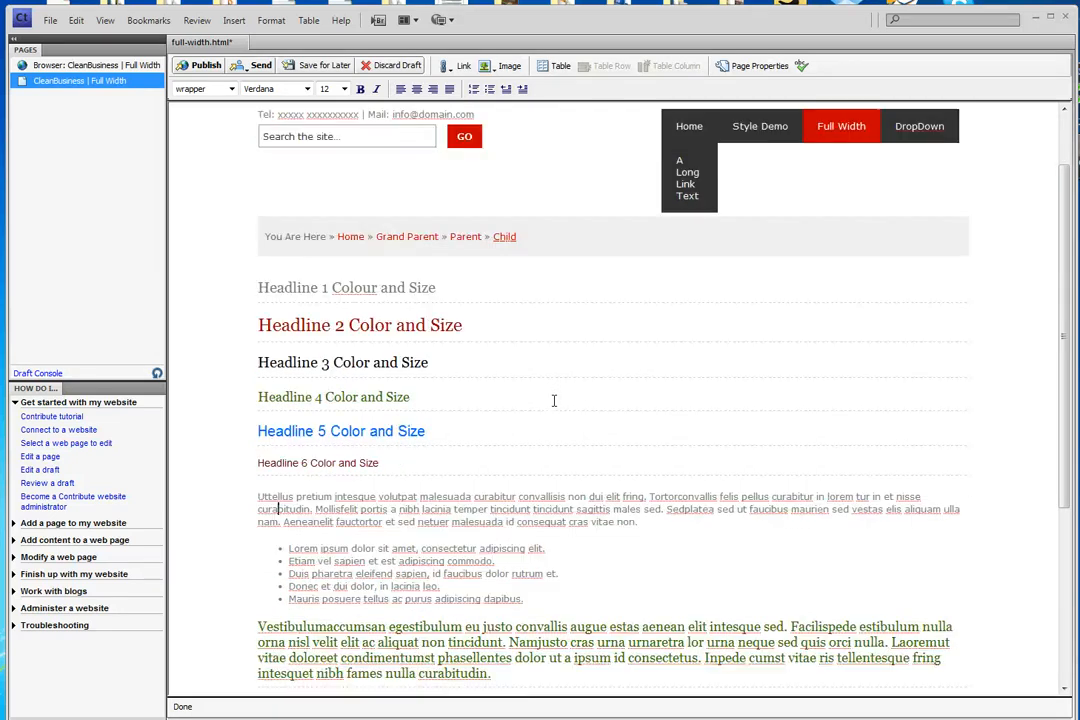
scroll("down", 3)
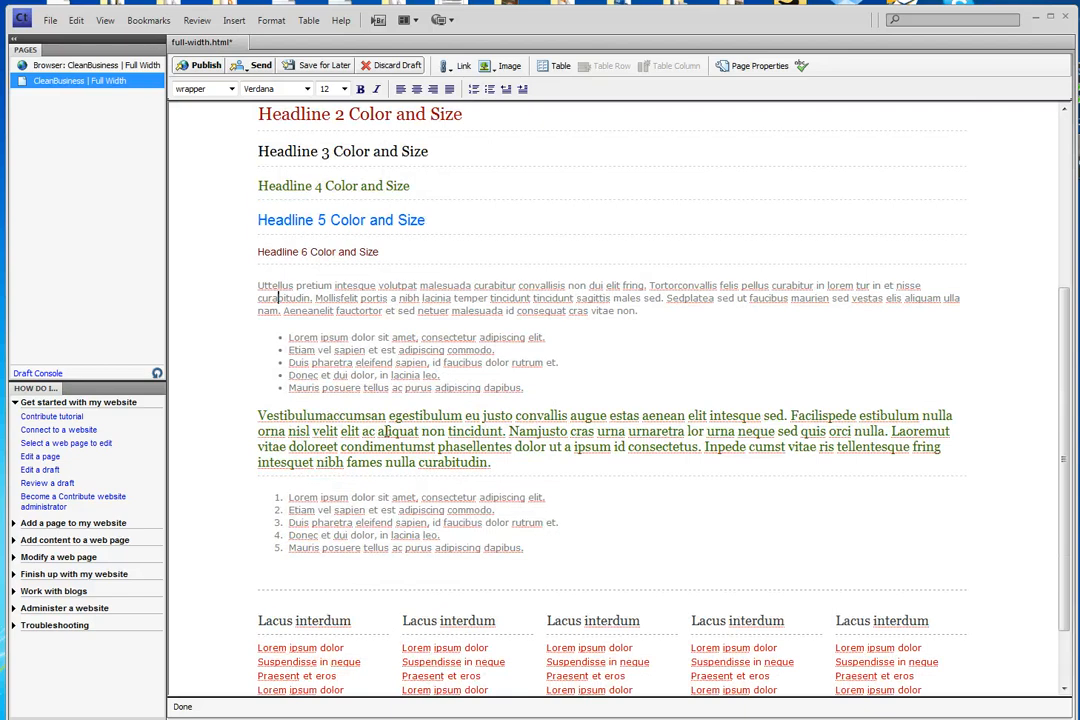
Try Heading 5 on the Vestibulum paragraph, then revert it to Normal grey Verdana
left_click(275, 89)
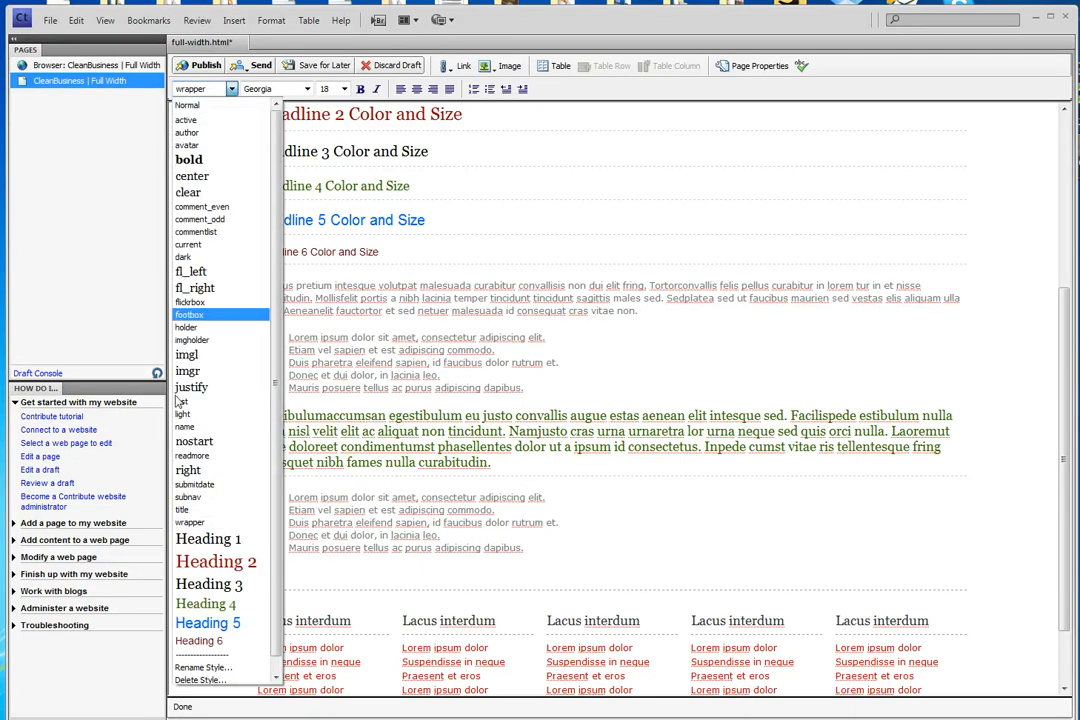
left_click(208, 622)
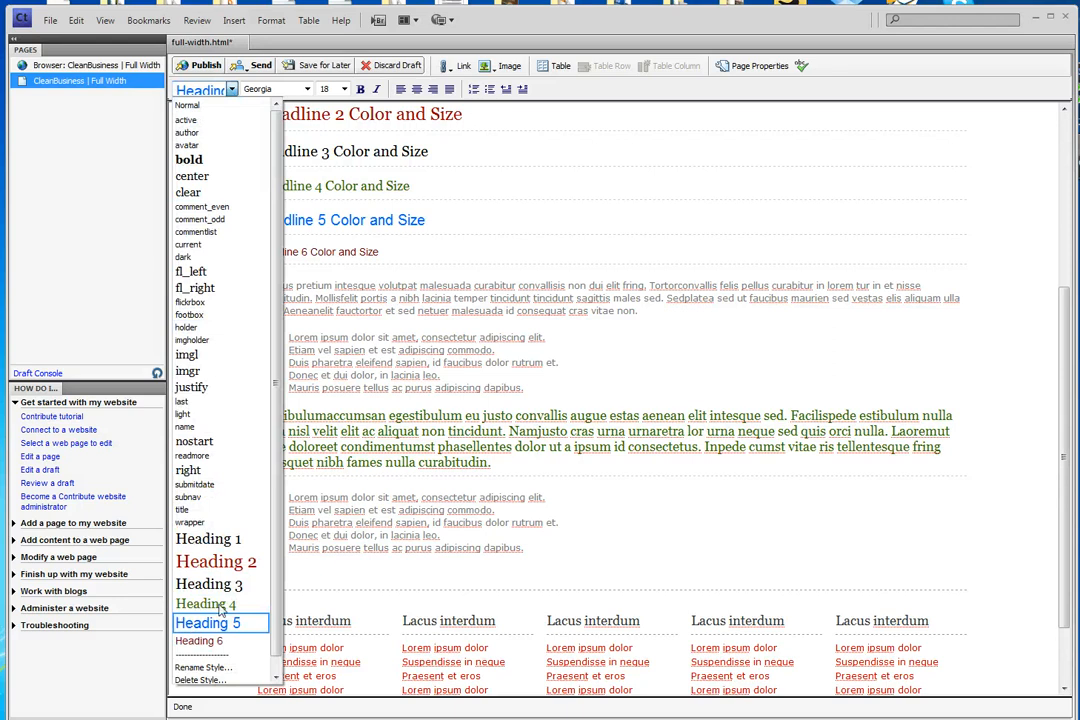
left_click(189, 522)
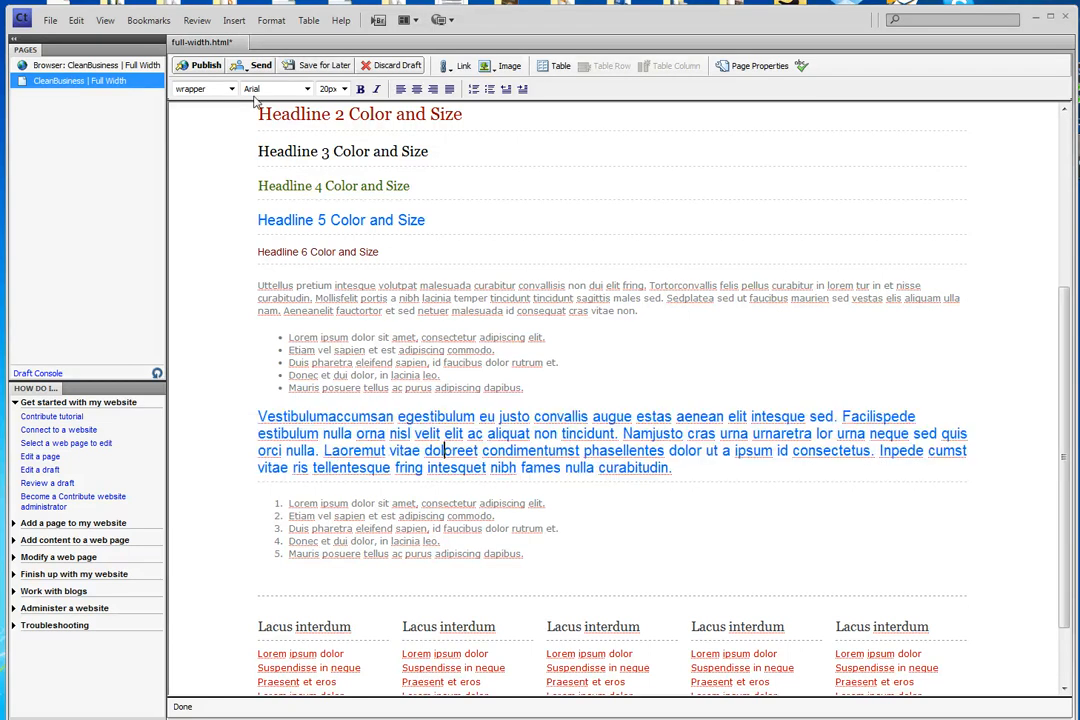
mouse_move(232, 89)
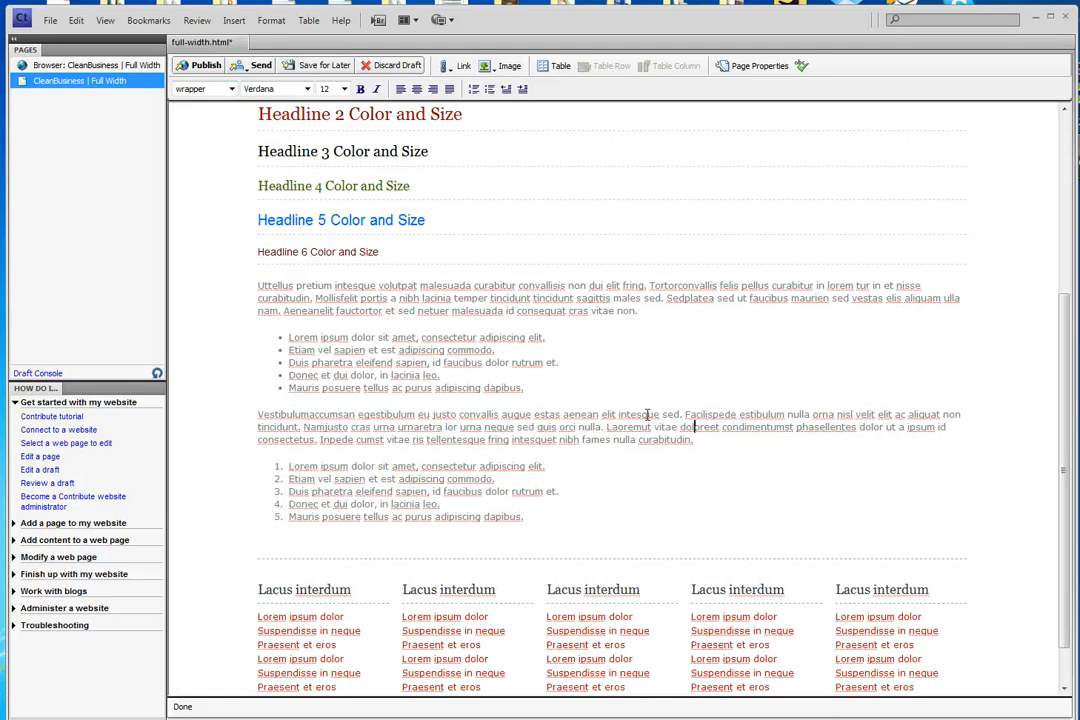
scroll("up", 3)
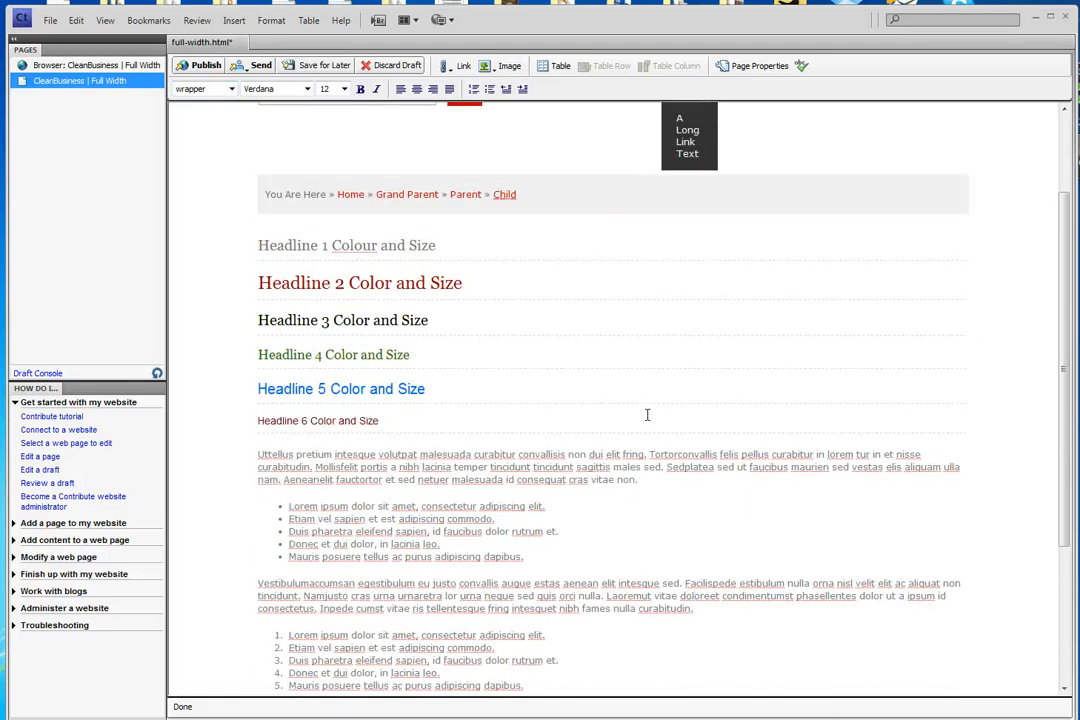